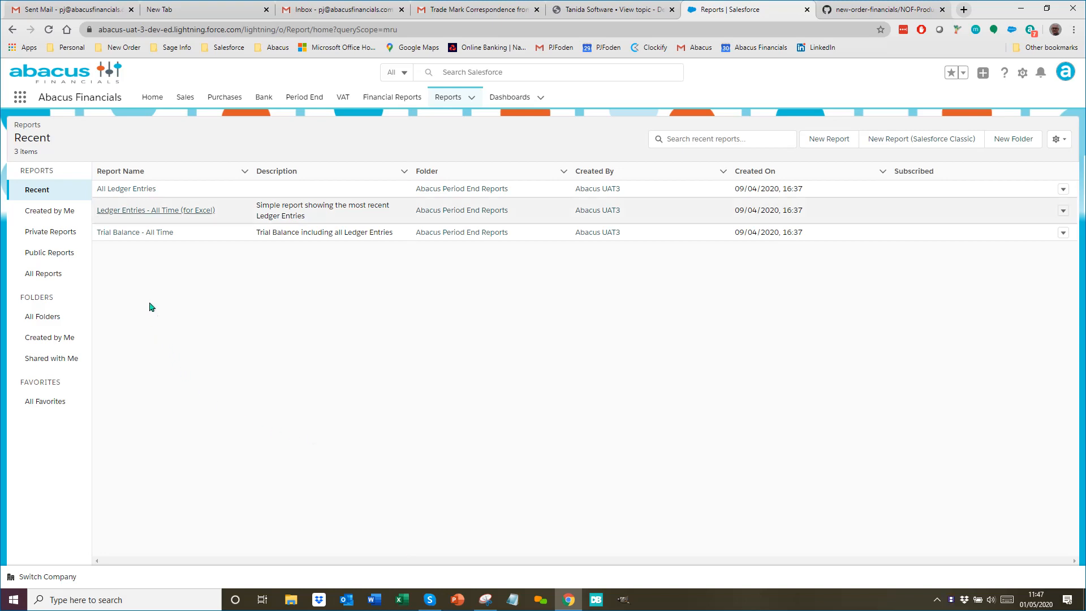
# Open the All Ledger Entries report from the Recent reports list.
pyautogui.click(127, 188)
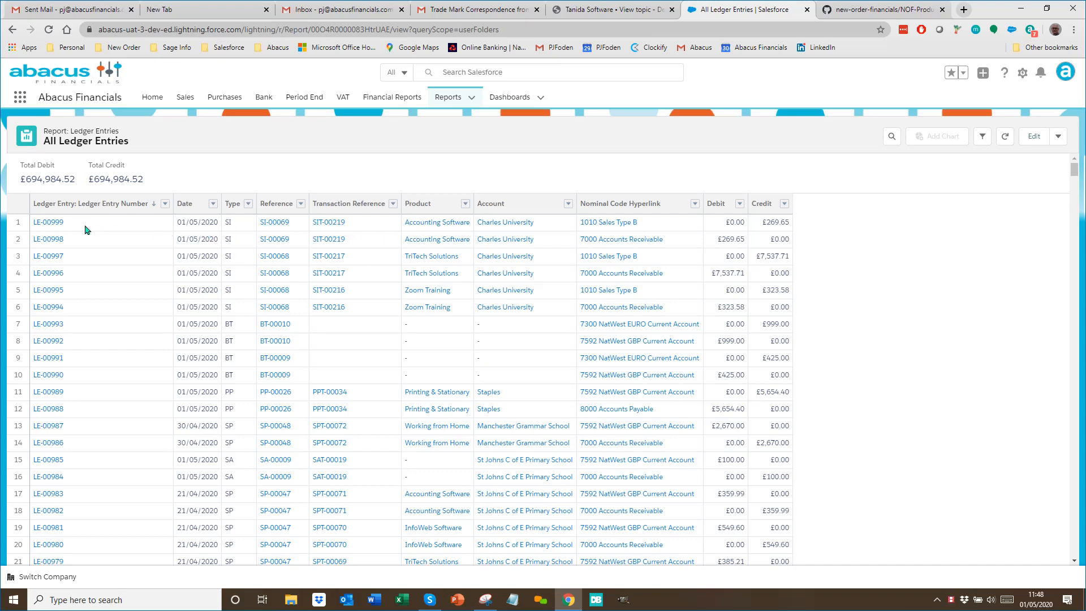
# Open ledger entry LE-00999 and scroll through its details to the profit figures.
pyautogui.click(48, 222)
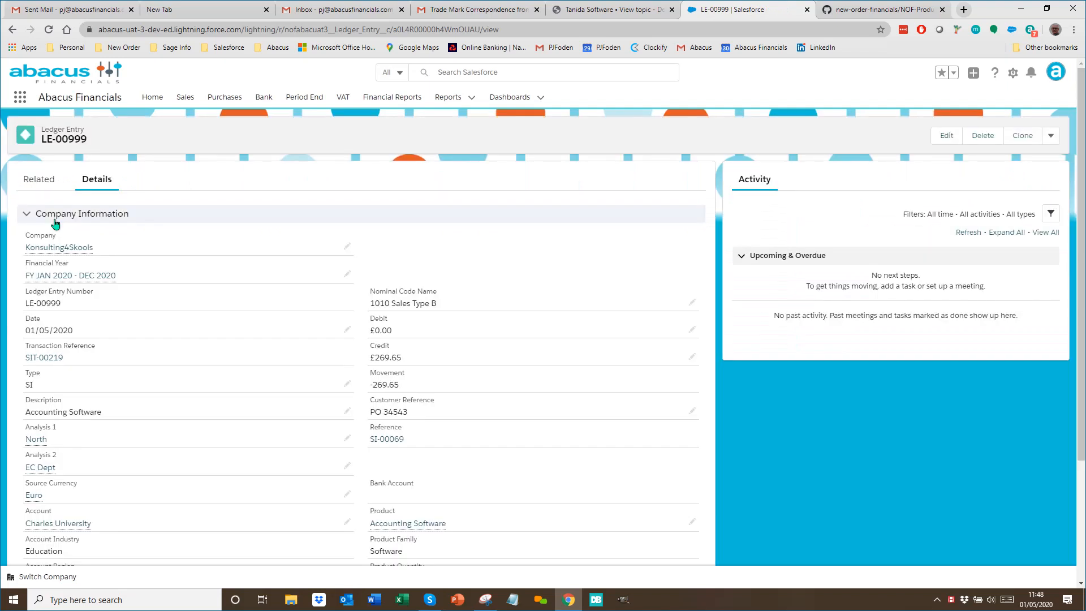
pyautogui.moveTo(137, 230)
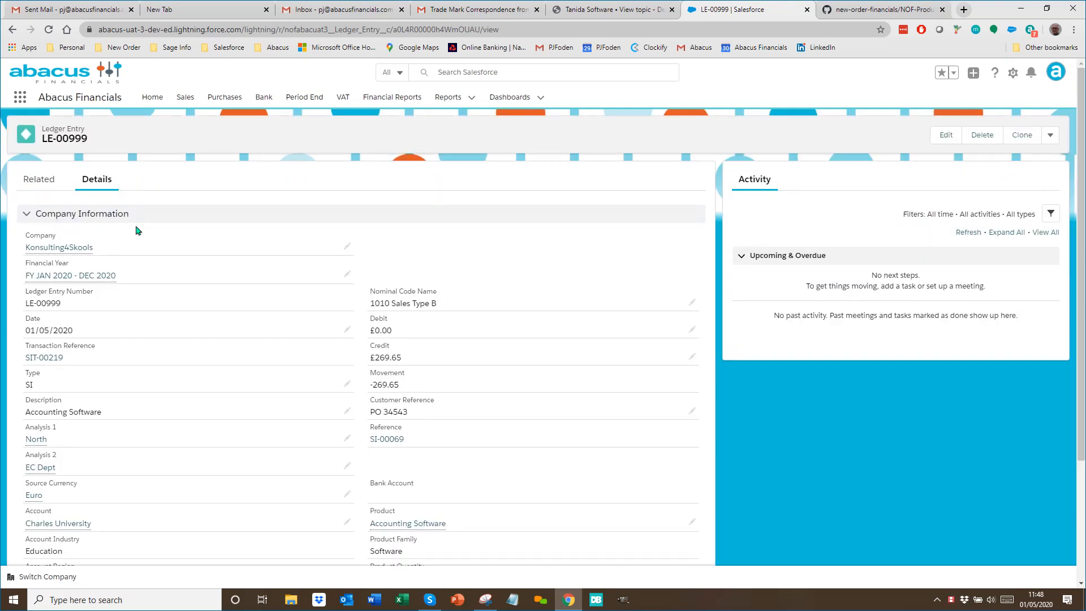
pyautogui.scroll(-3)
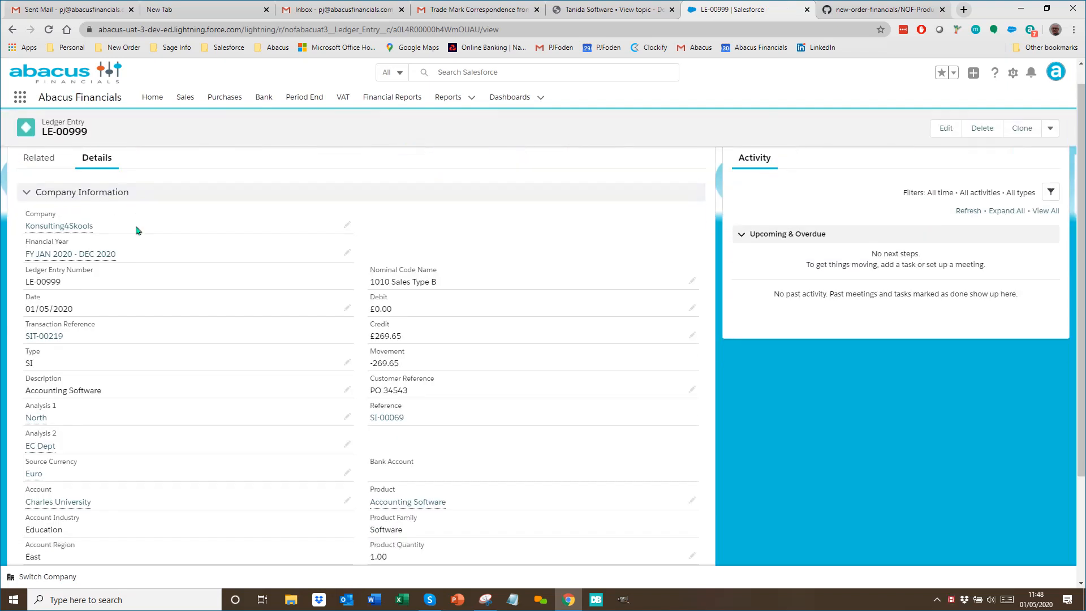
pyautogui.scroll(-3)
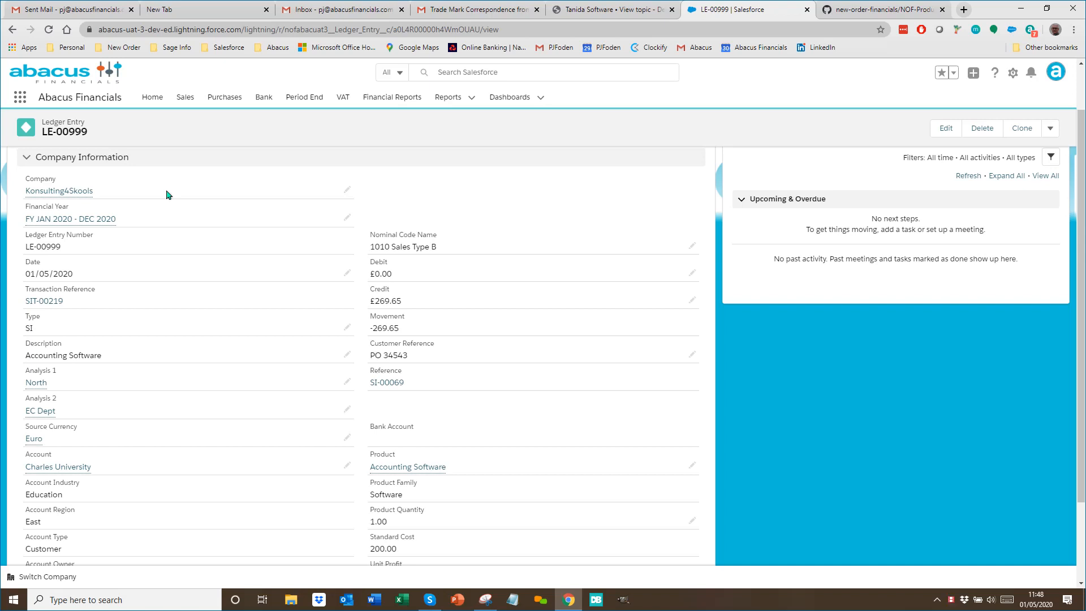
pyautogui.moveTo(200, 288)
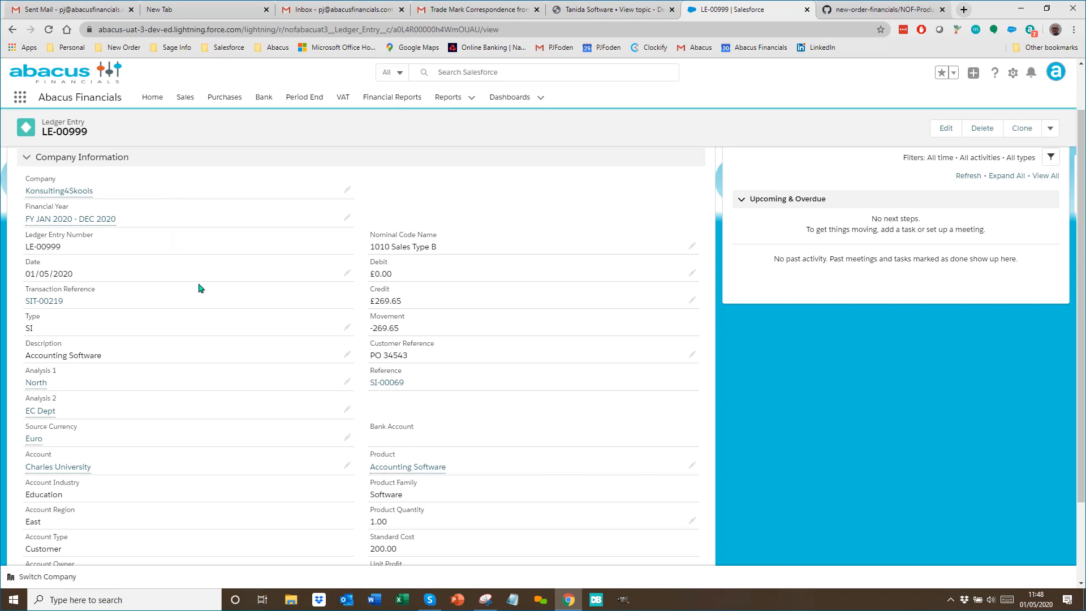
pyautogui.scroll(-3)
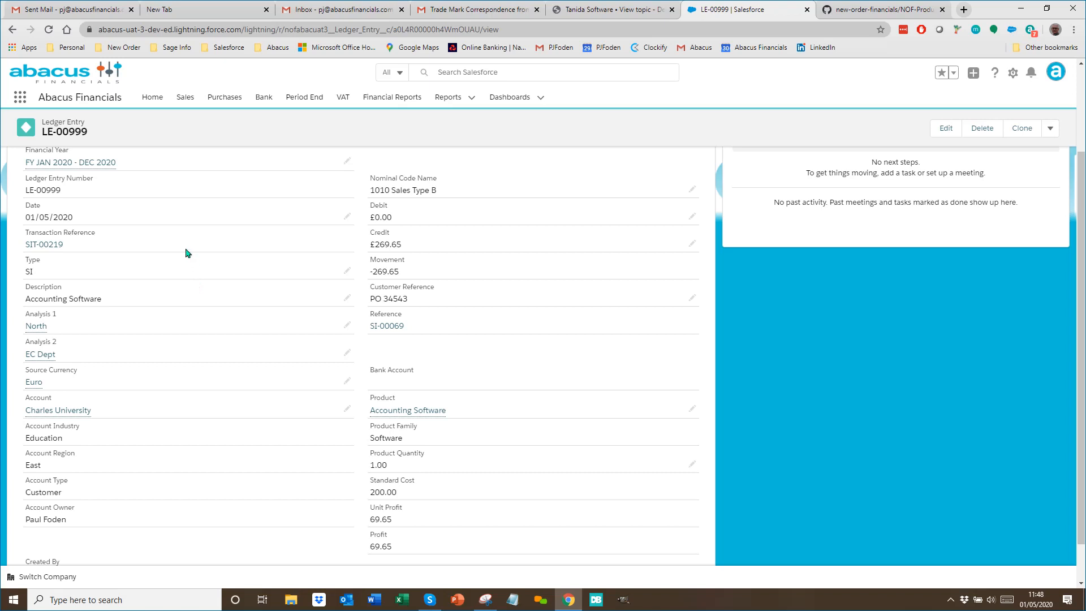
pyautogui.moveTo(191, 293)
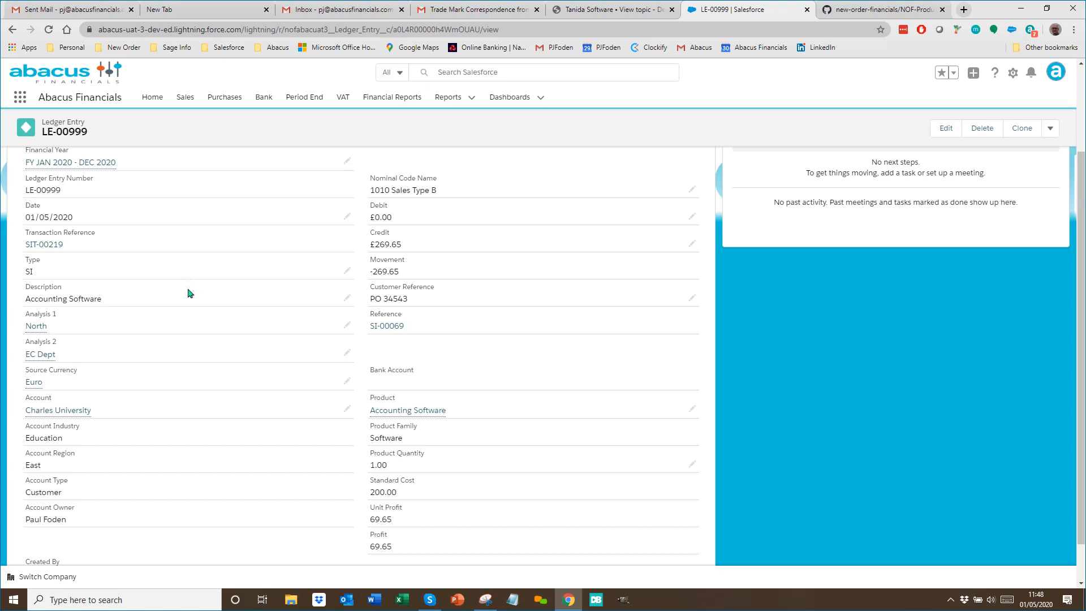
pyautogui.moveTo(194, 300)
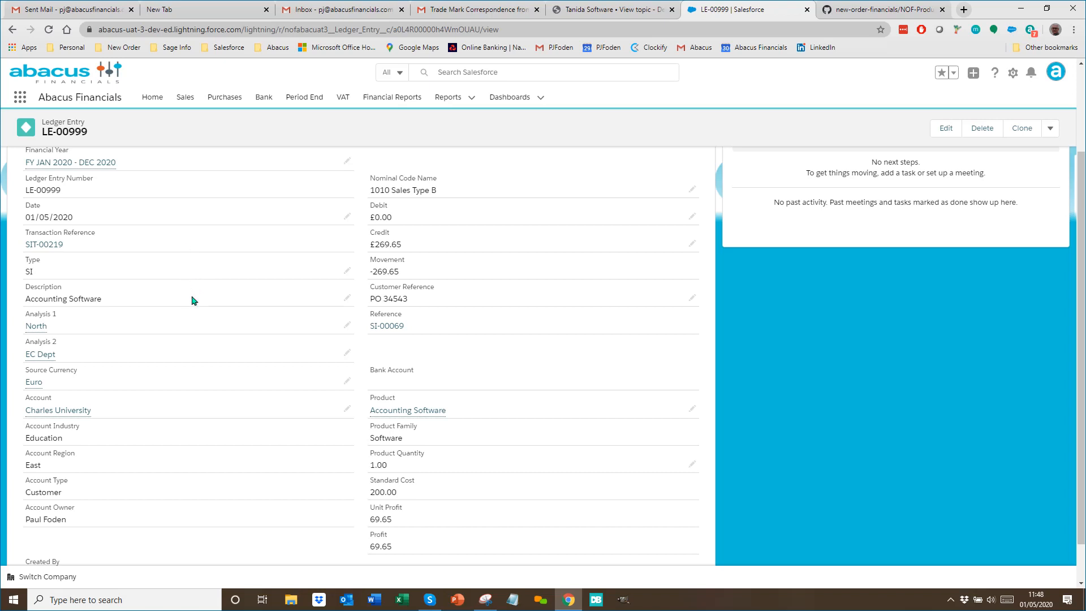
pyautogui.moveTo(188, 362)
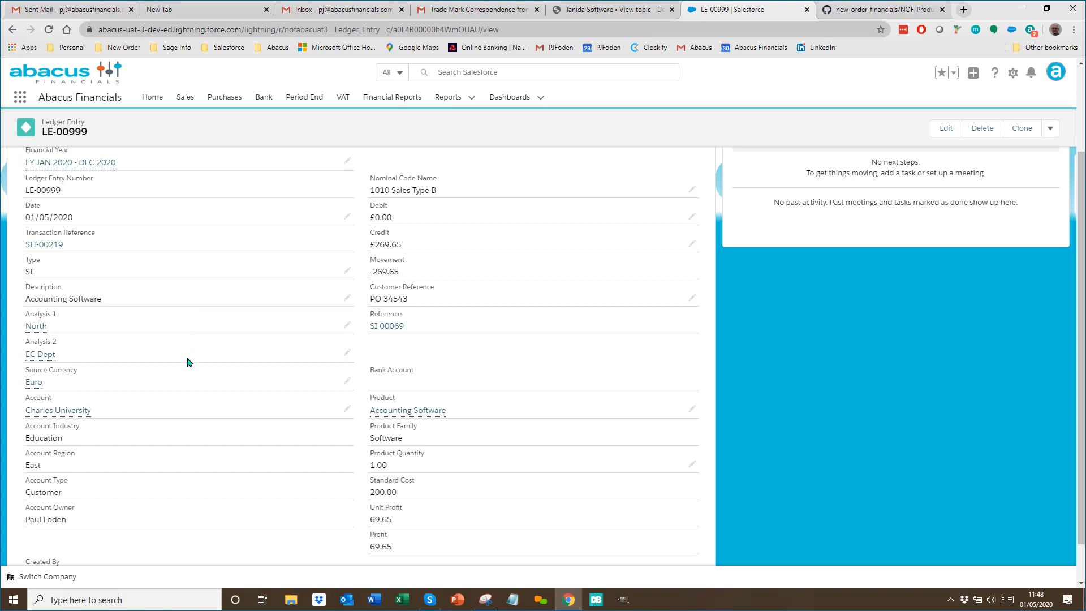
pyautogui.moveTo(191, 429)
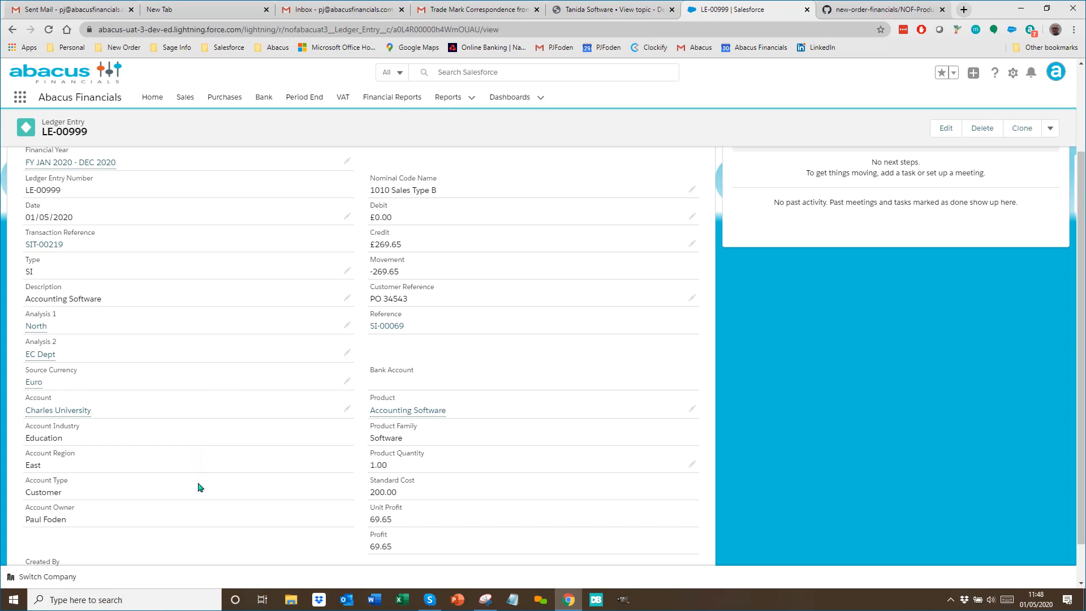
pyautogui.moveTo(281, 500)
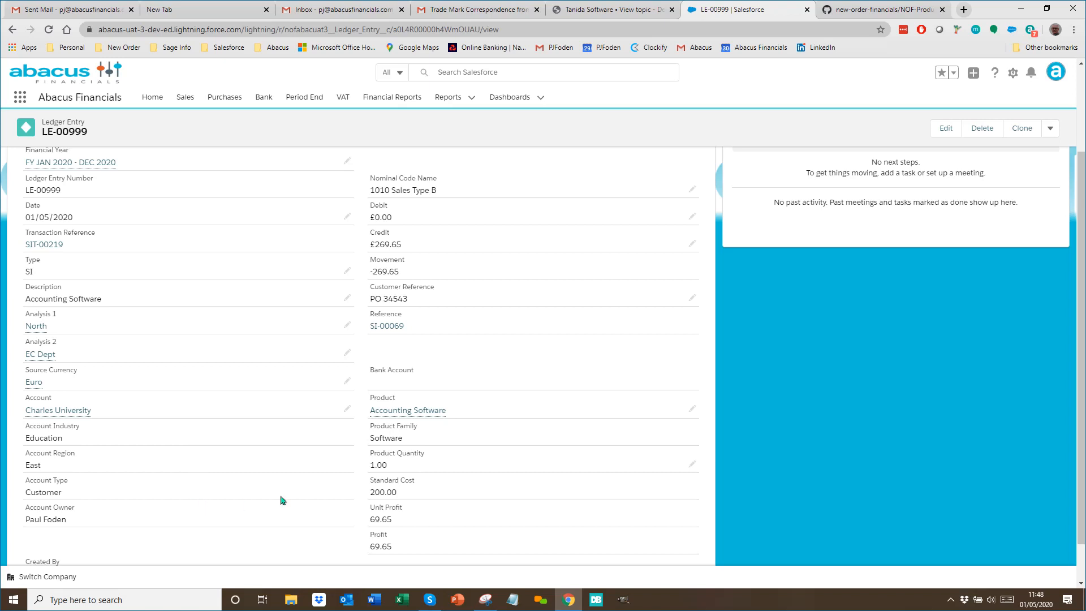
pyautogui.moveTo(466, 186)
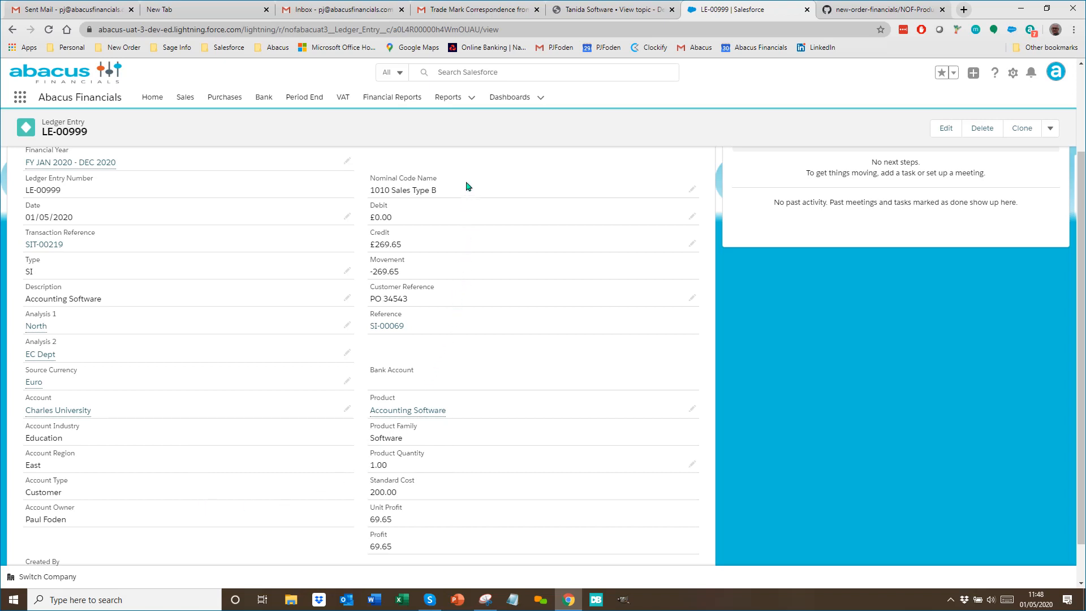
pyautogui.moveTo(470, 259)
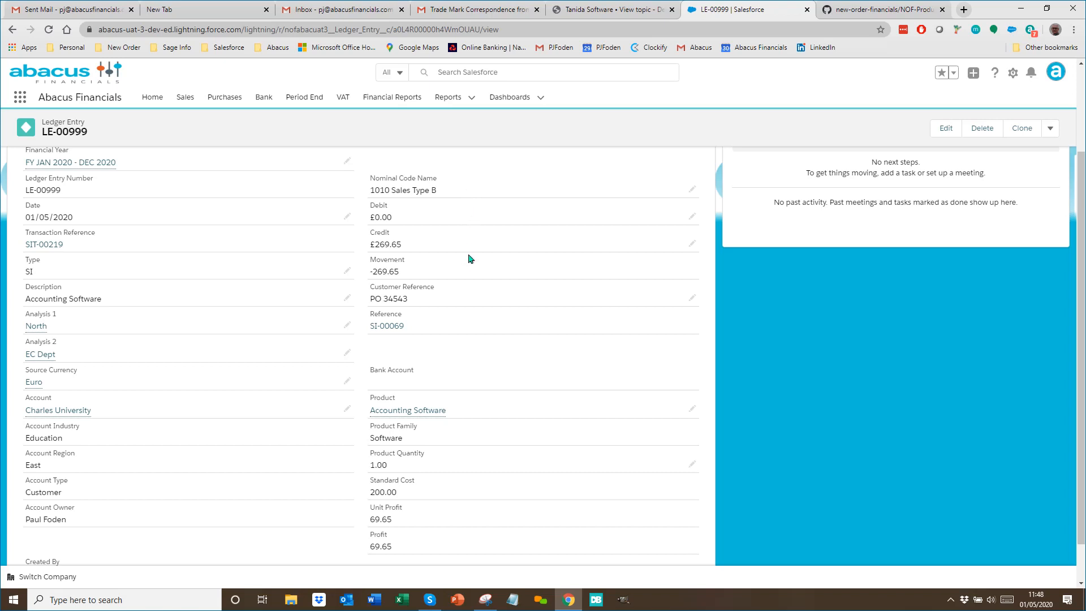
pyautogui.moveTo(468, 293)
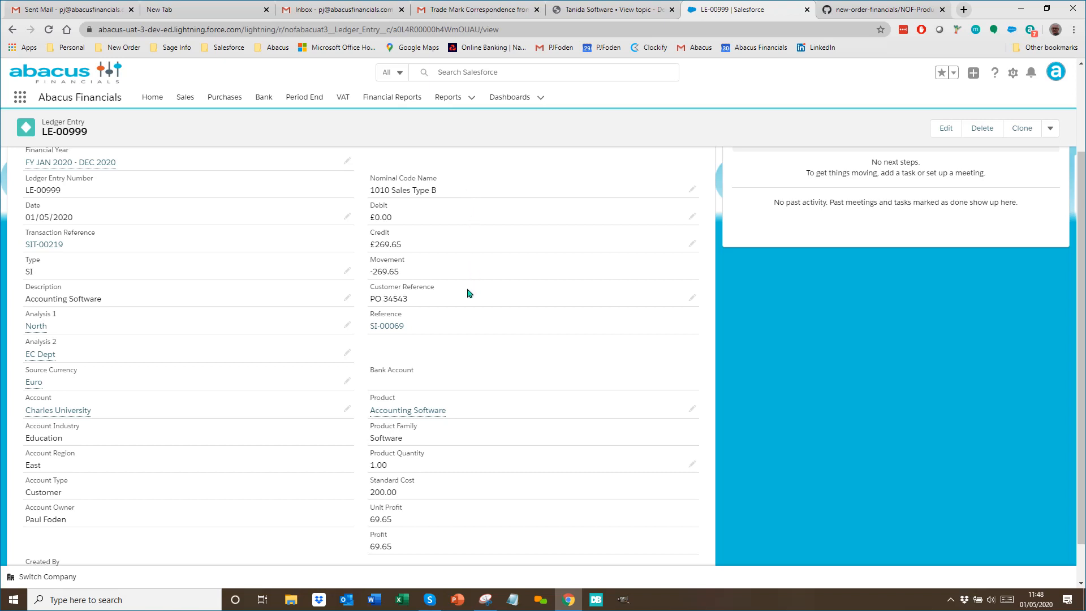
pyautogui.moveTo(451, 334)
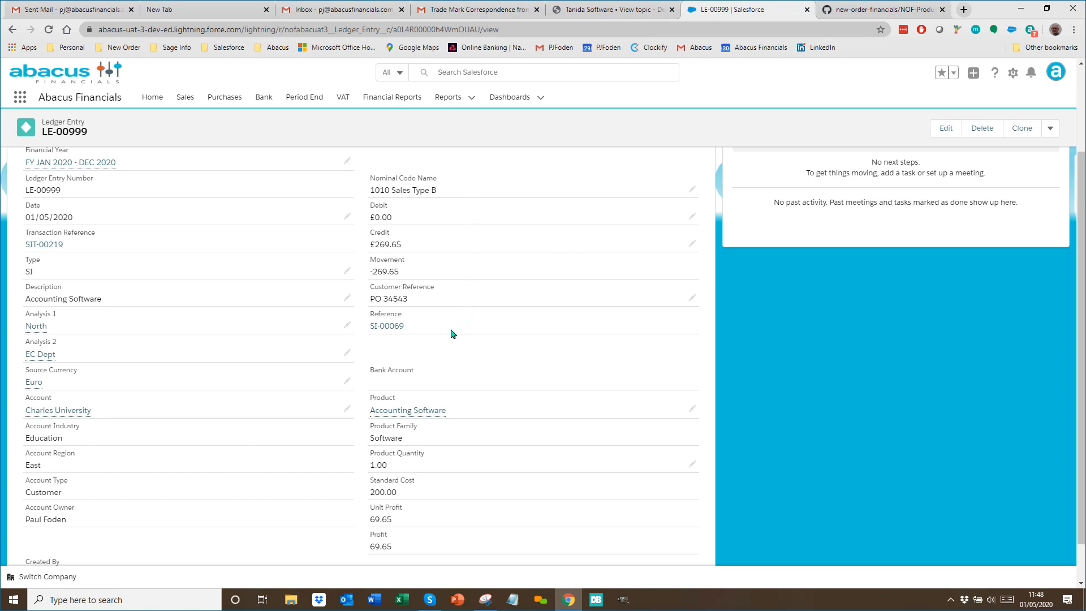
pyautogui.moveTo(456, 376)
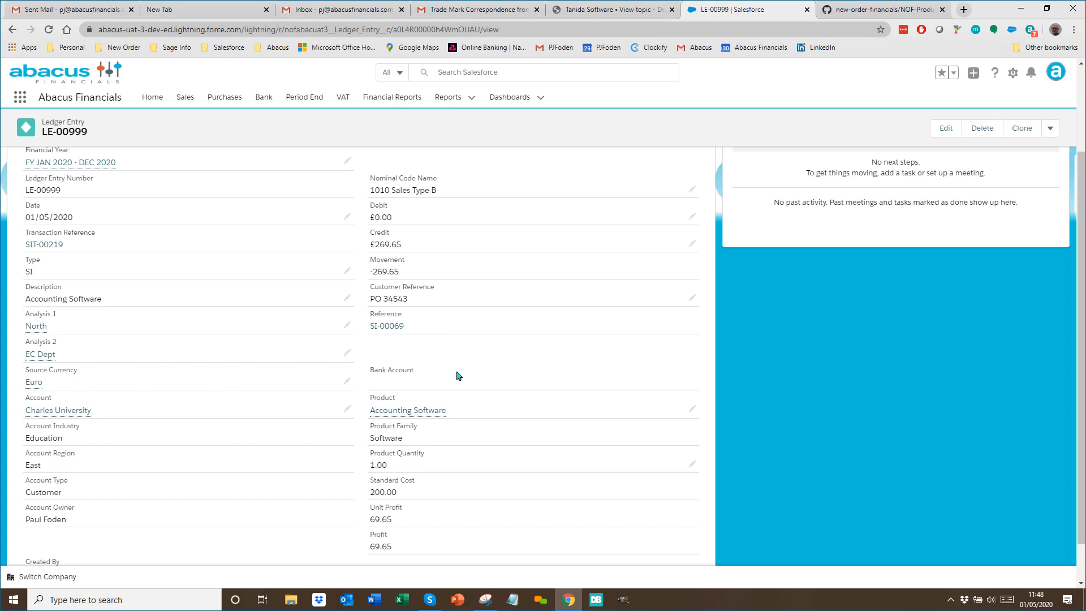
pyautogui.moveTo(450, 411)
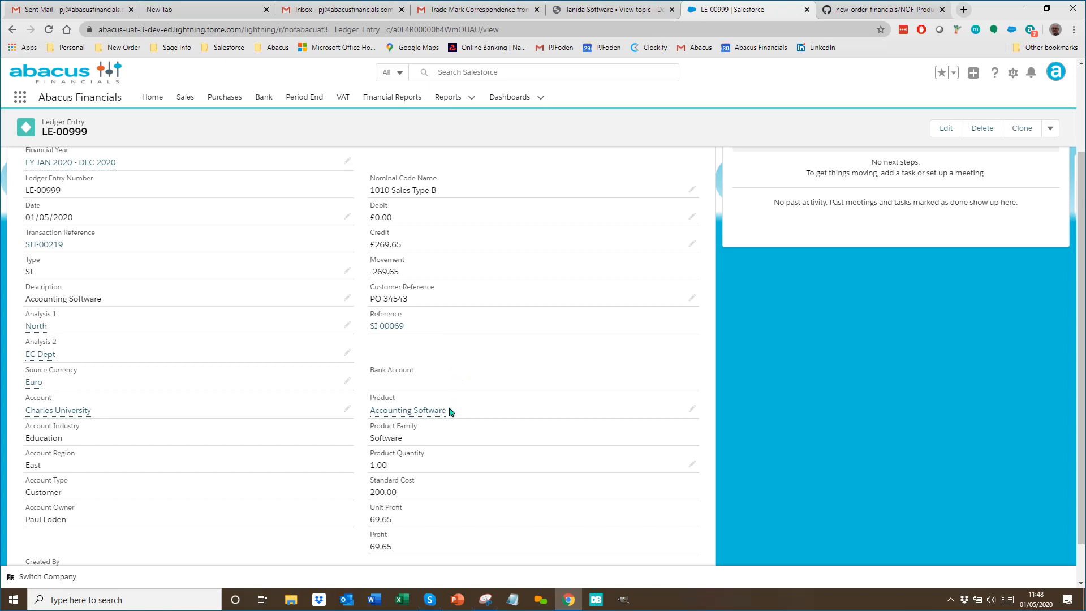
pyautogui.moveTo(429, 466)
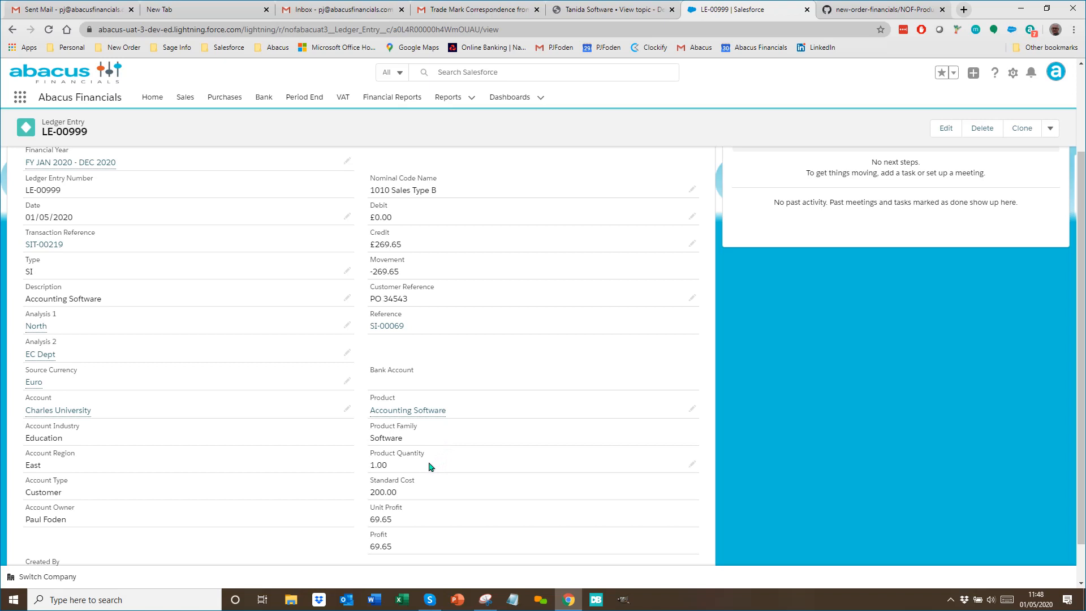
pyautogui.moveTo(426, 490)
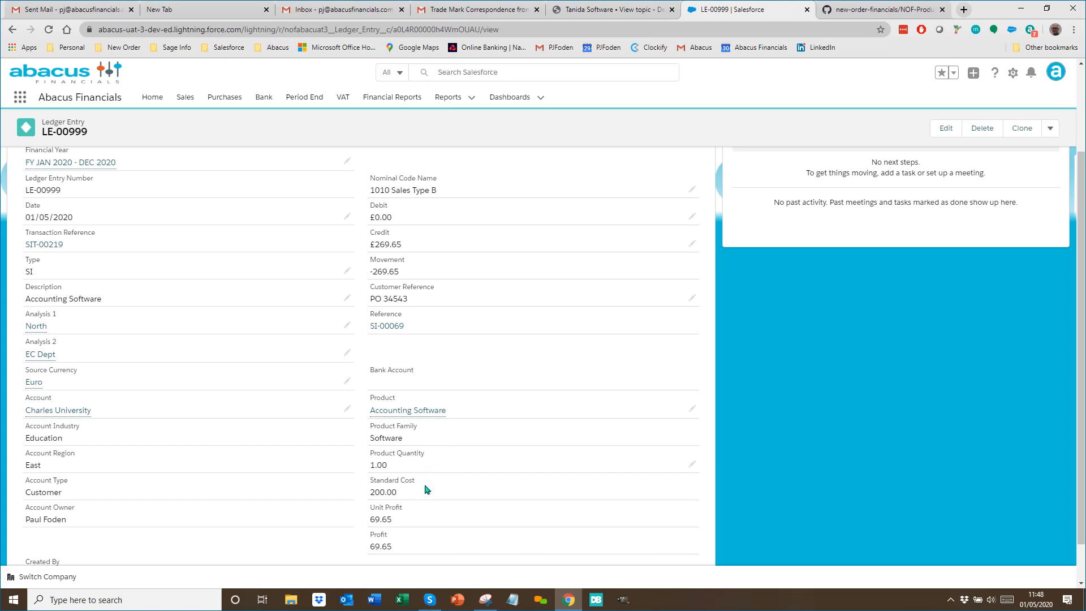
pyautogui.moveTo(415, 520)
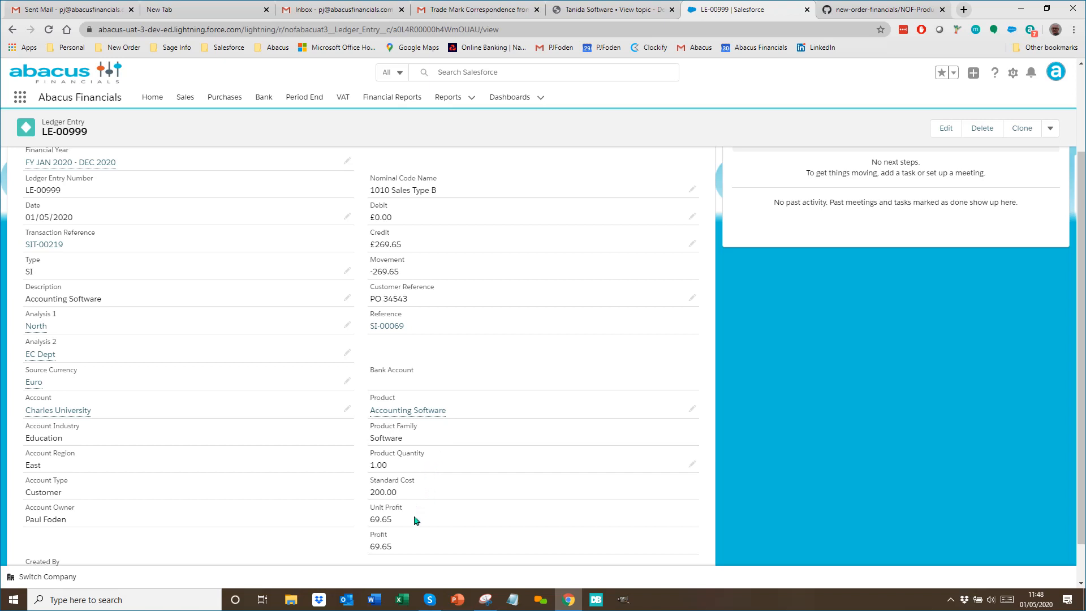
pyautogui.moveTo(398, 541)
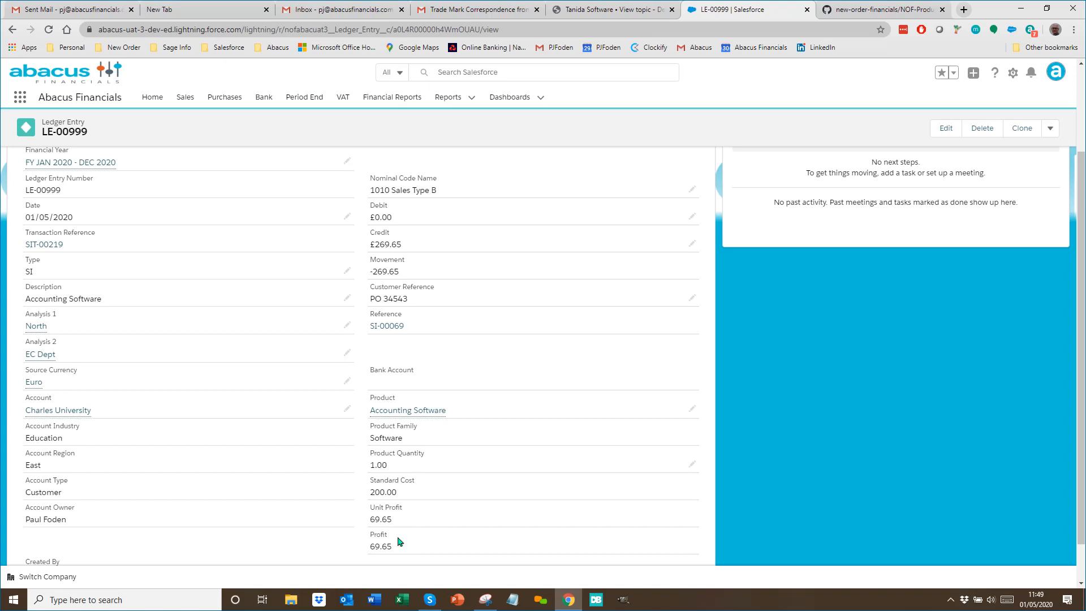
pyautogui.moveTo(289, 456)
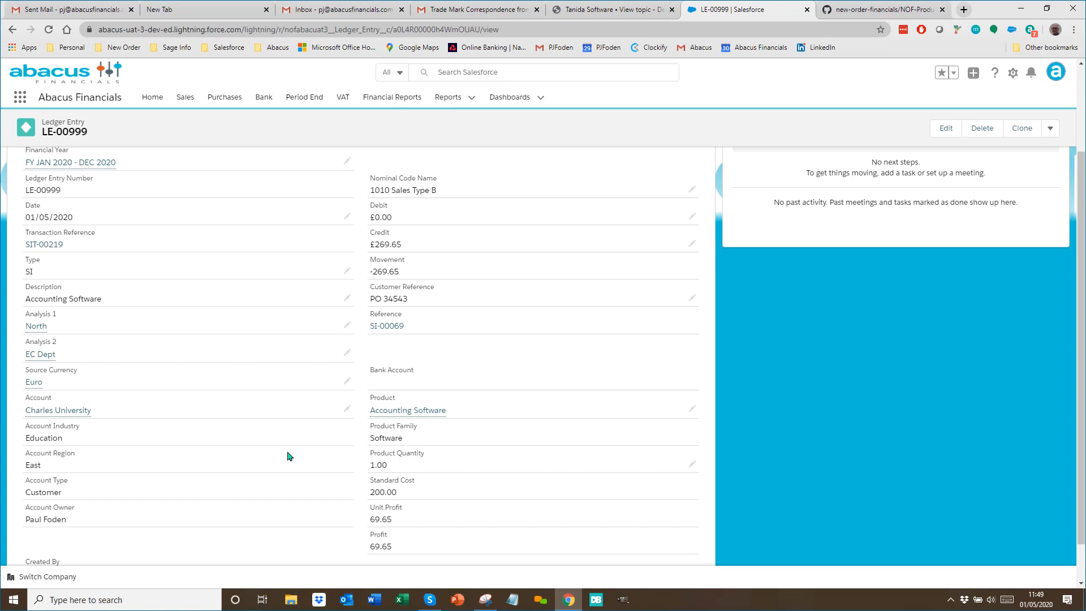
pyautogui.moveTo(271, 335)
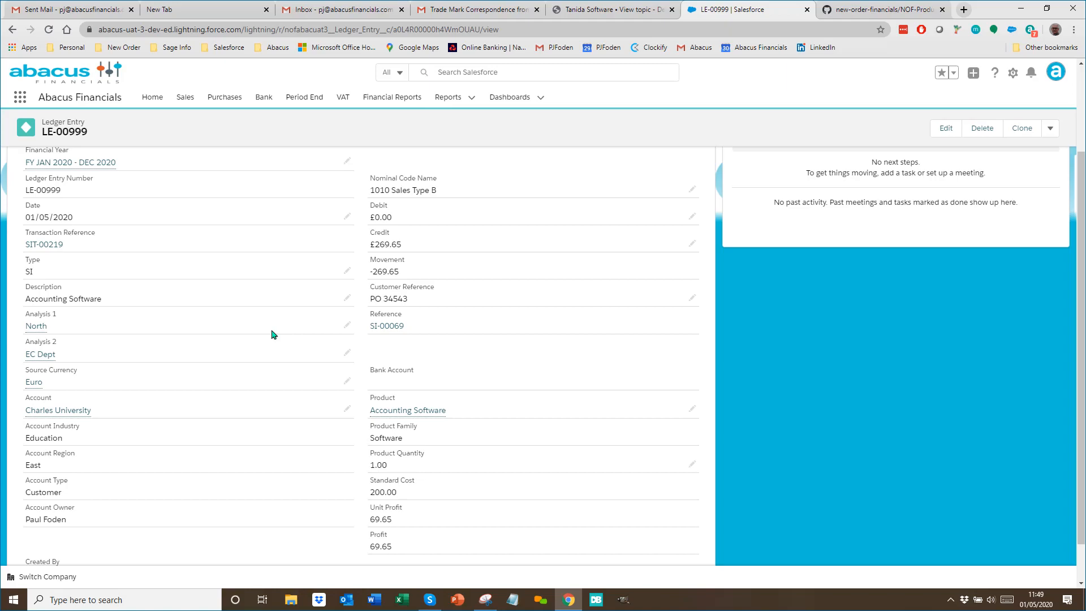
# Return to the Reports tab, then switch to the recent Dashboards list.
pyautogui.click(447, 97)
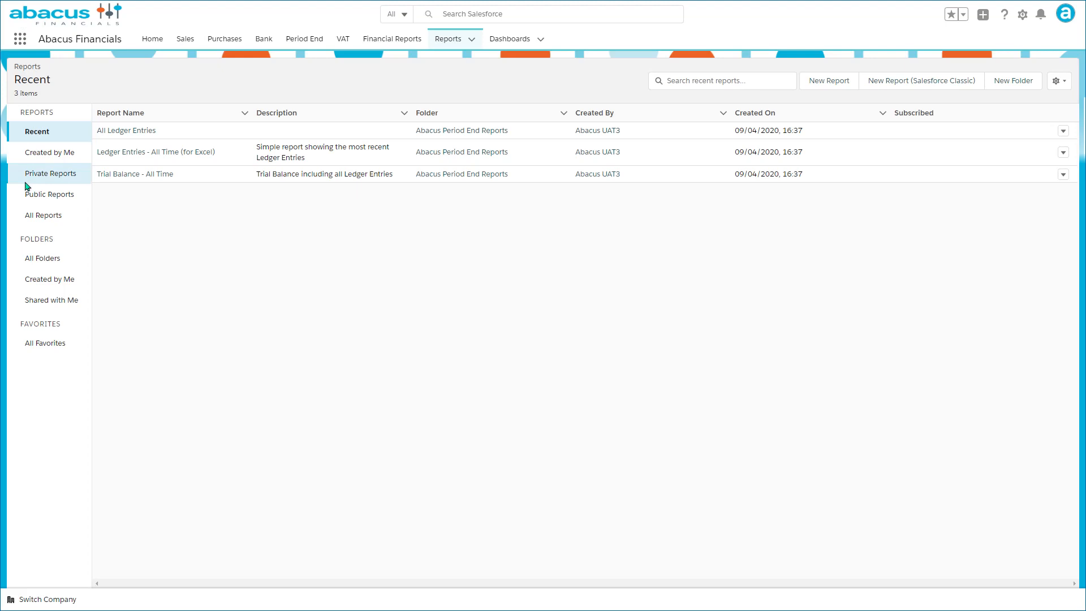
pyautogui.click(43, 257)
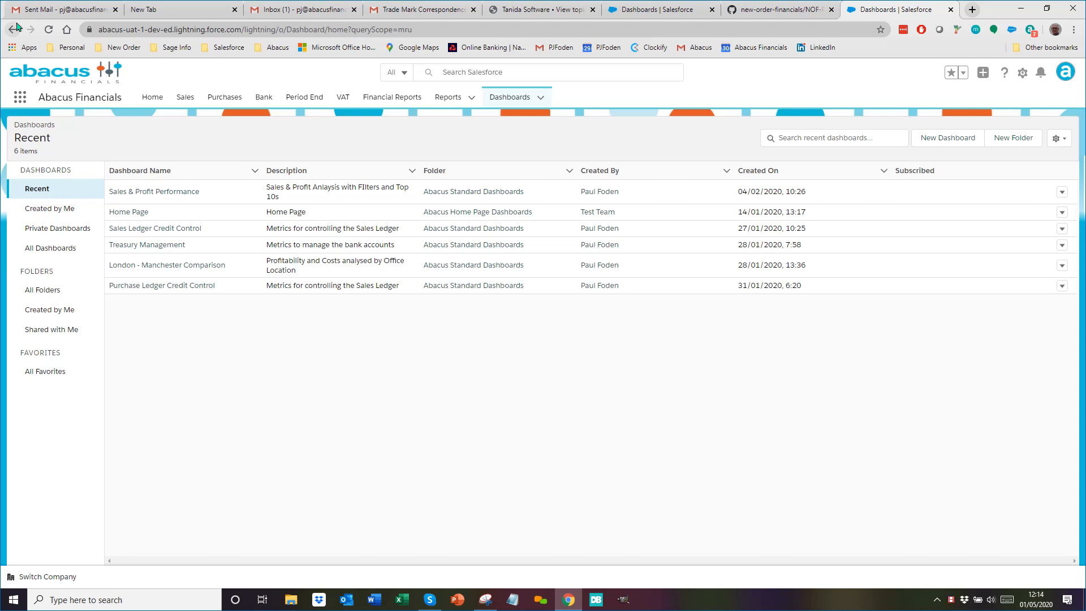
pyautogui.moveTo(154, 191)
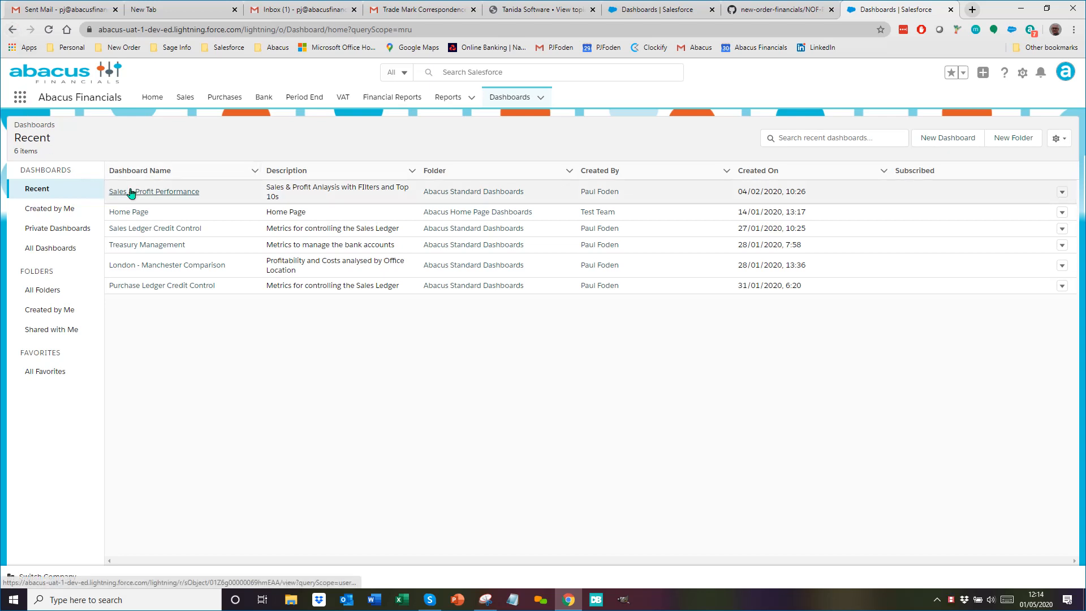
pyautogui.click(154, 191)
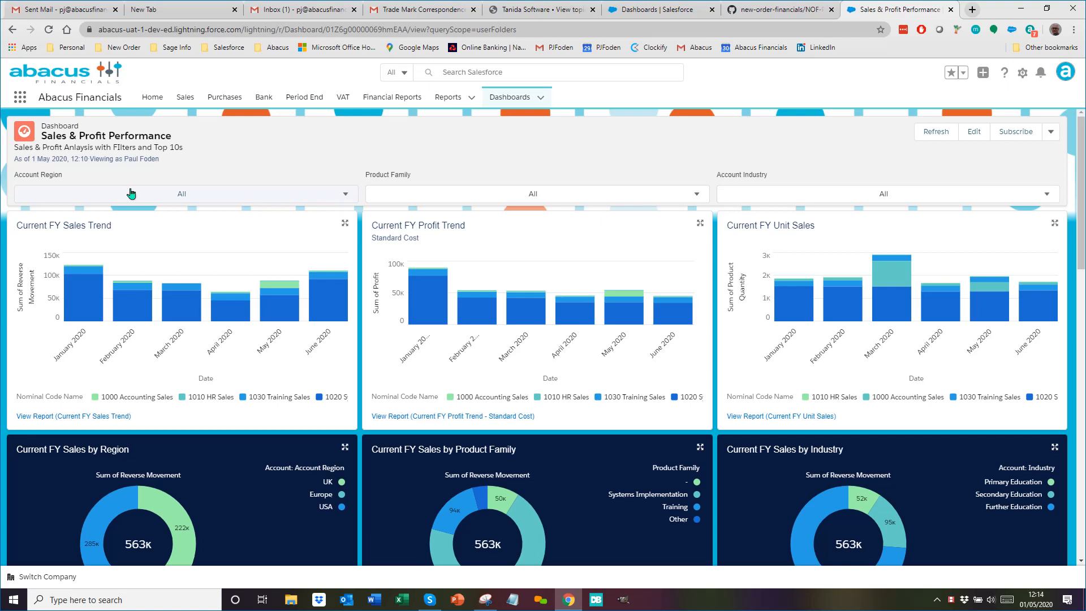
pyautogui.moveTo(214, 193)
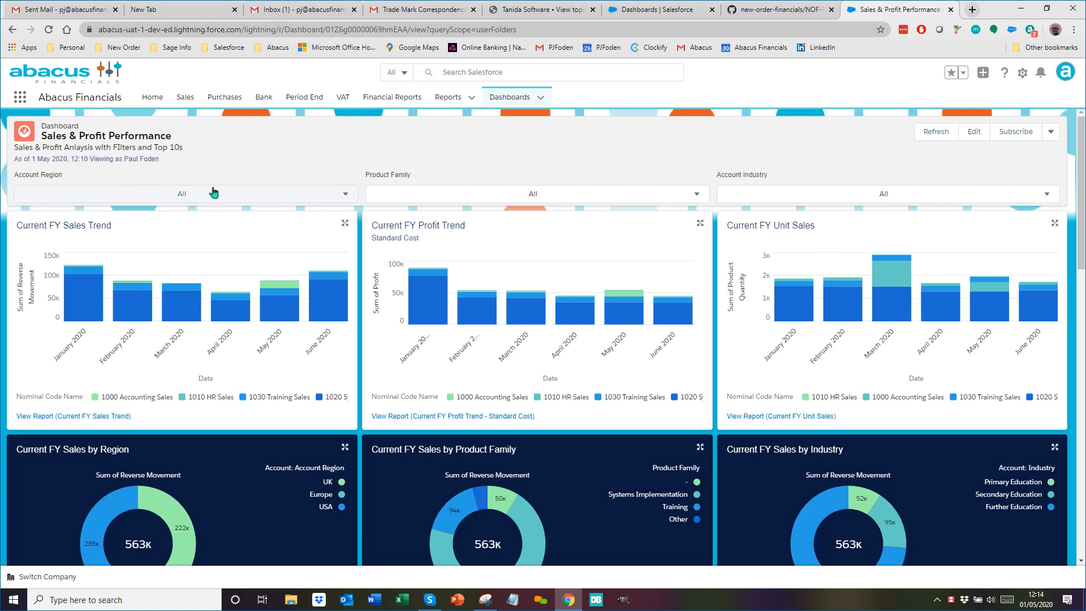
pyautogui.moveTo(451, 194)
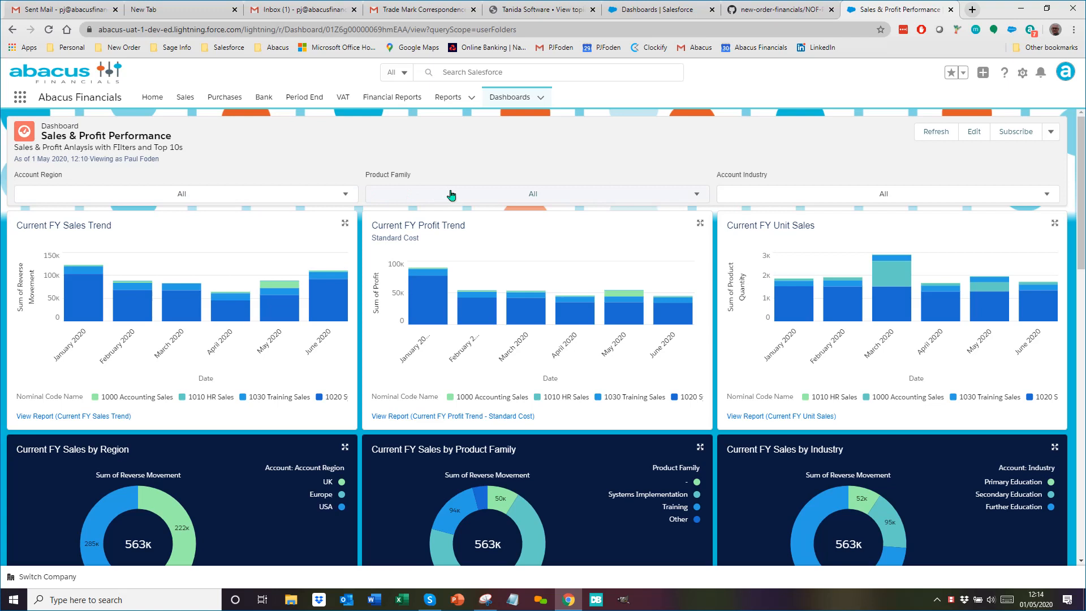
pyautogui.moveTo(756, 194)
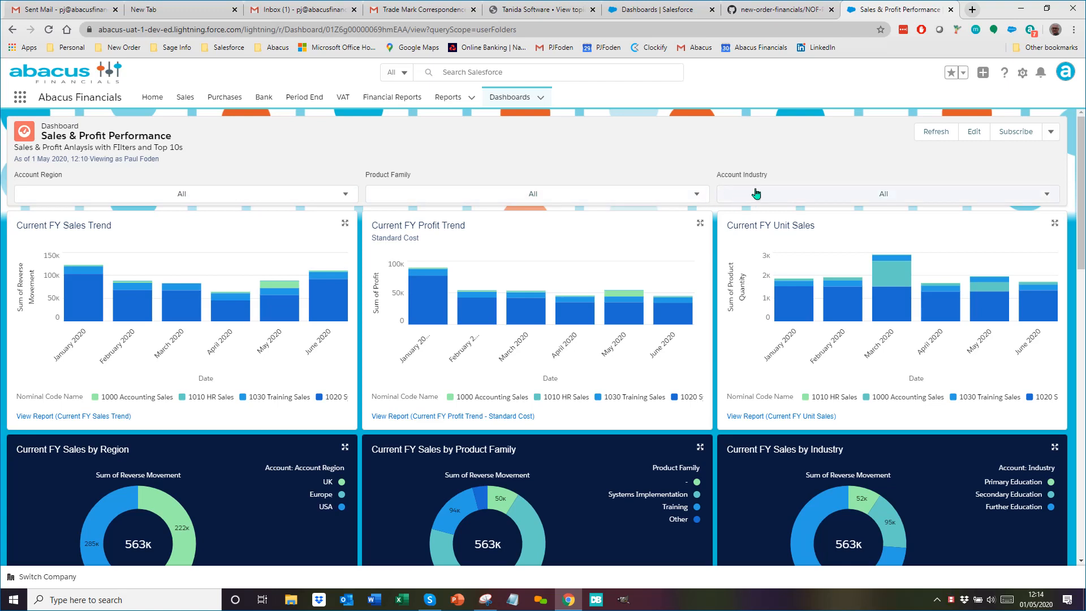
pyautogui.moveTo(323, 280)
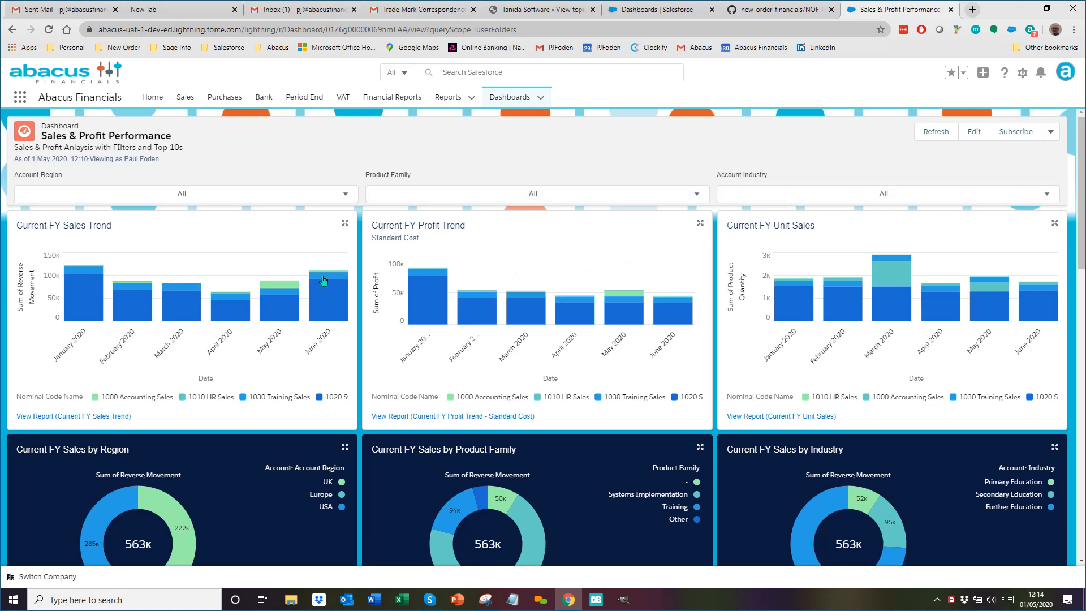
pyautogui.moveTo(536, 279)
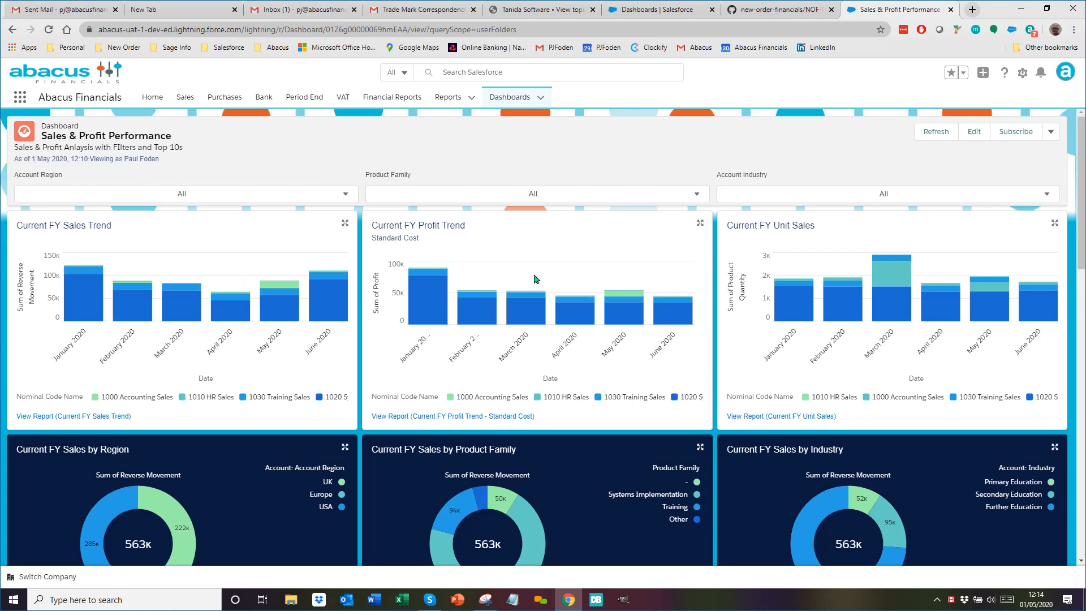
pyautogui.scroll(-3)
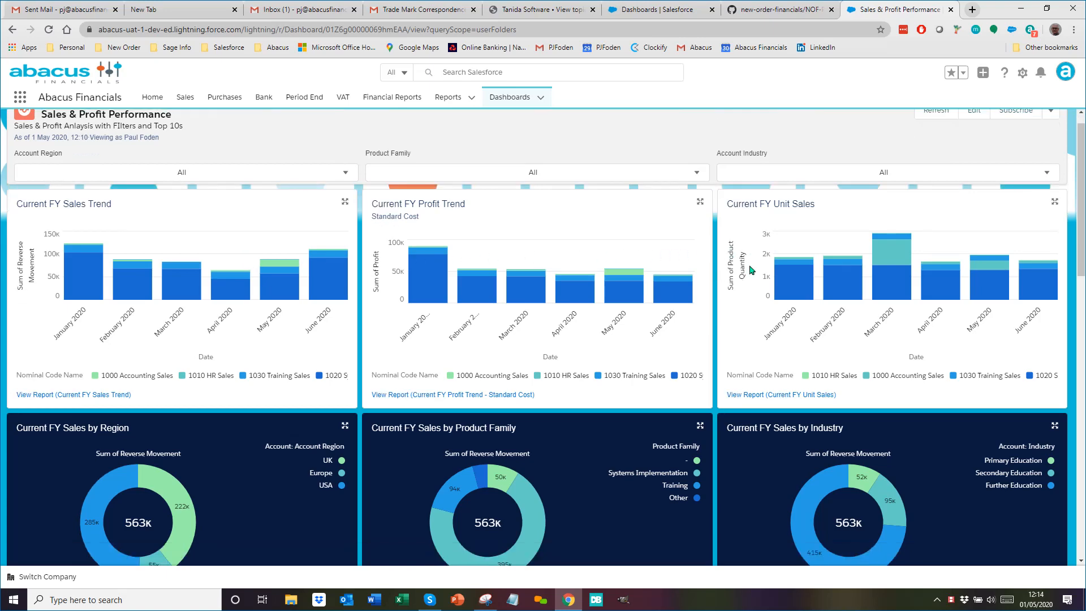
pyautogui.scroll(-3)
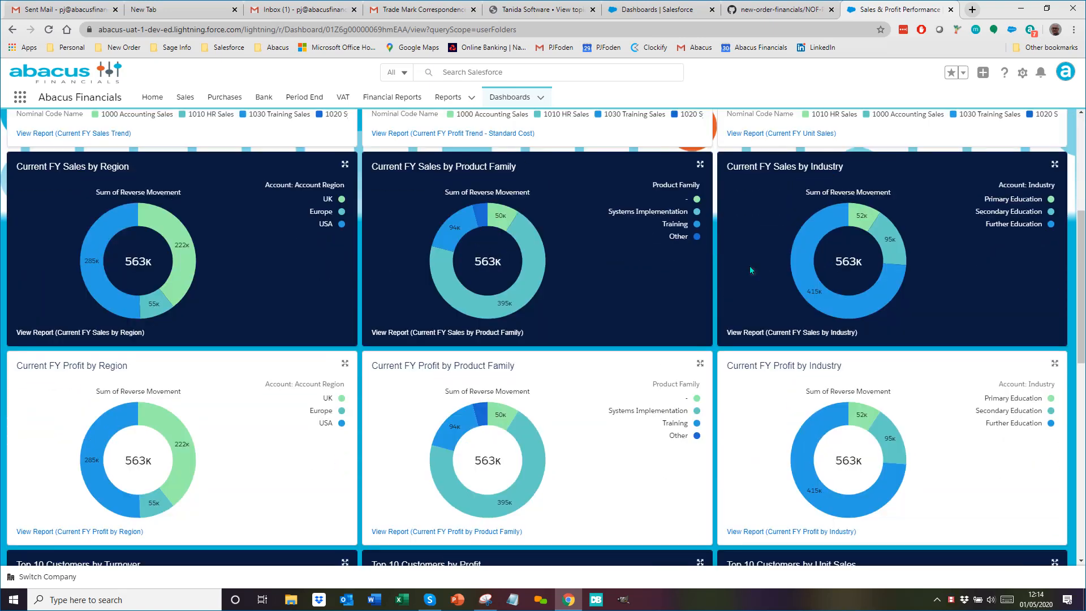
pyautogui.moveTo(628, 277)
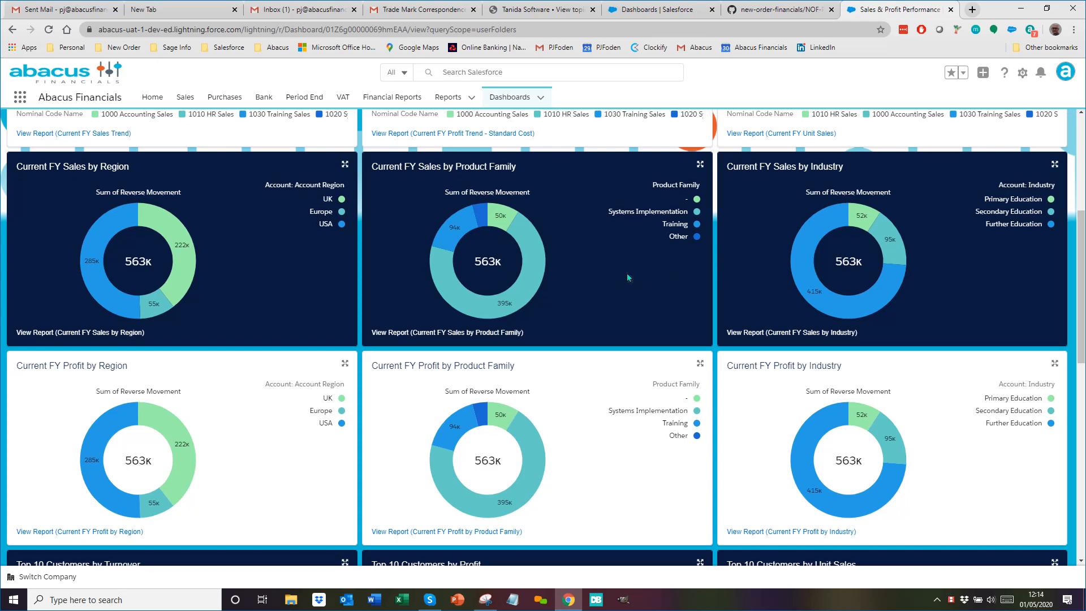
pyautogui.moveTo(354, 422)
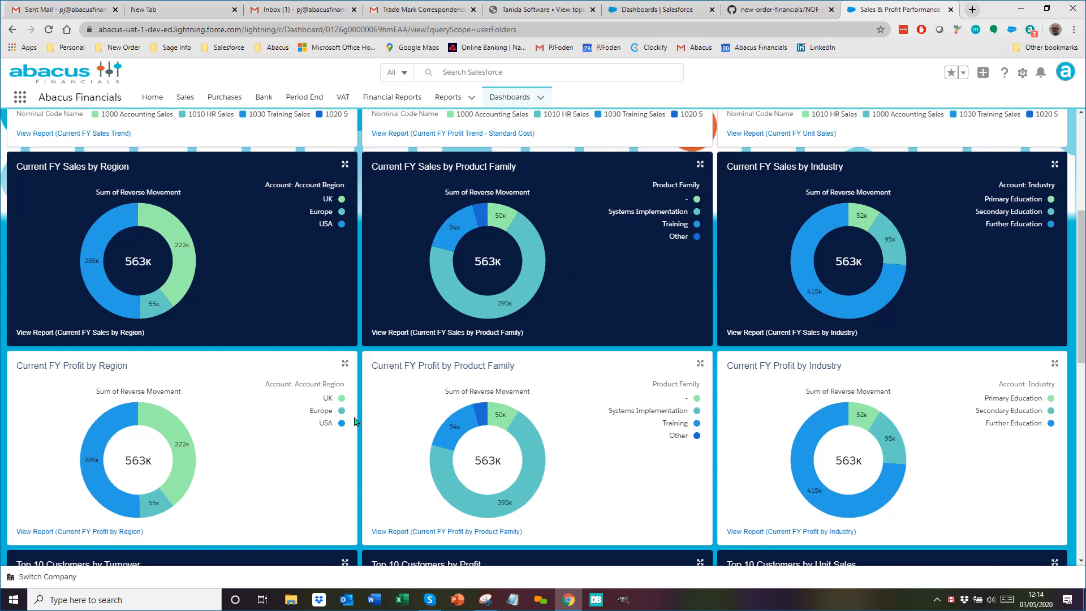
pyautogui.scroll(-3)
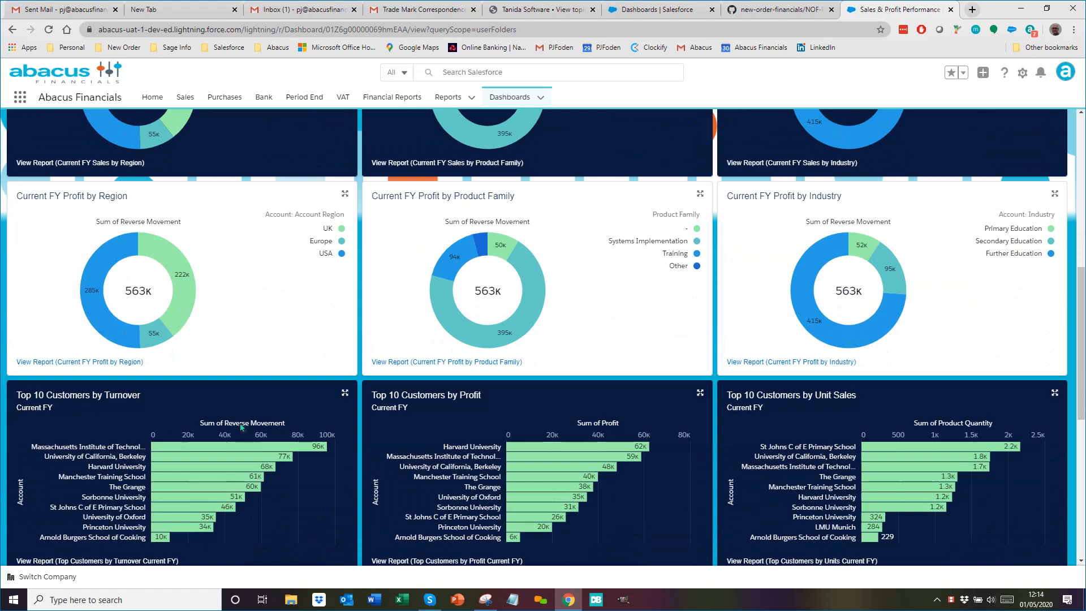
pyautogui.scroll(-3)
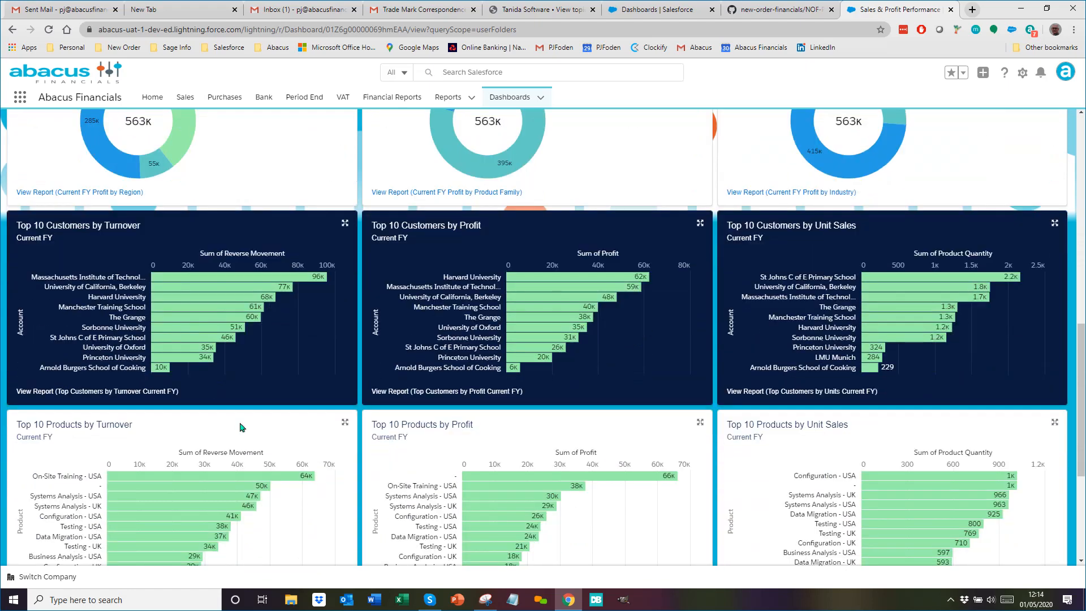
pyautogui.moveTo(241, 426)
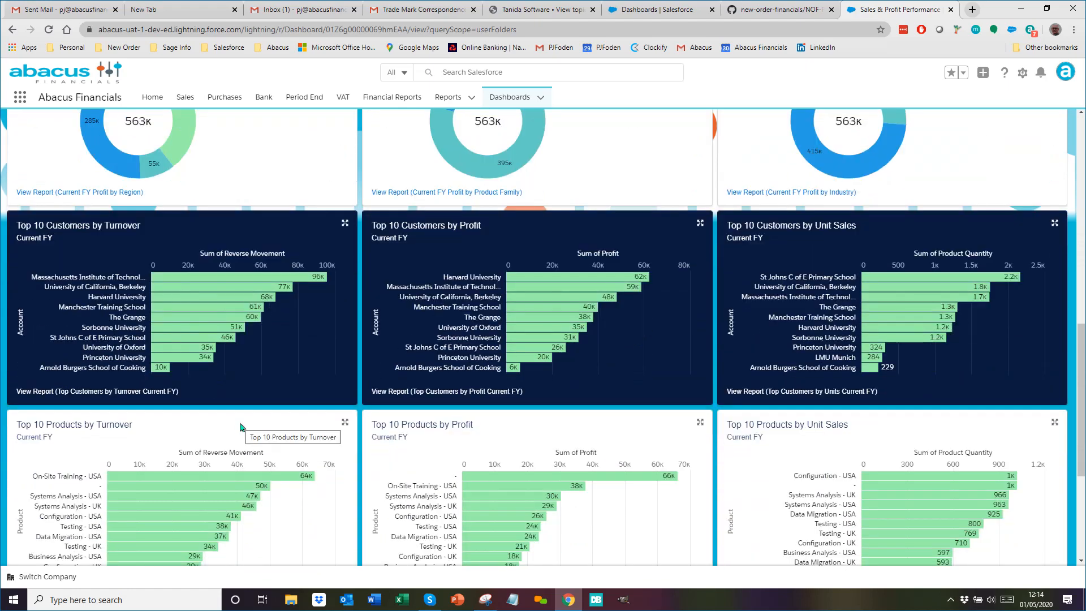
pyautogui.scroll(-3)
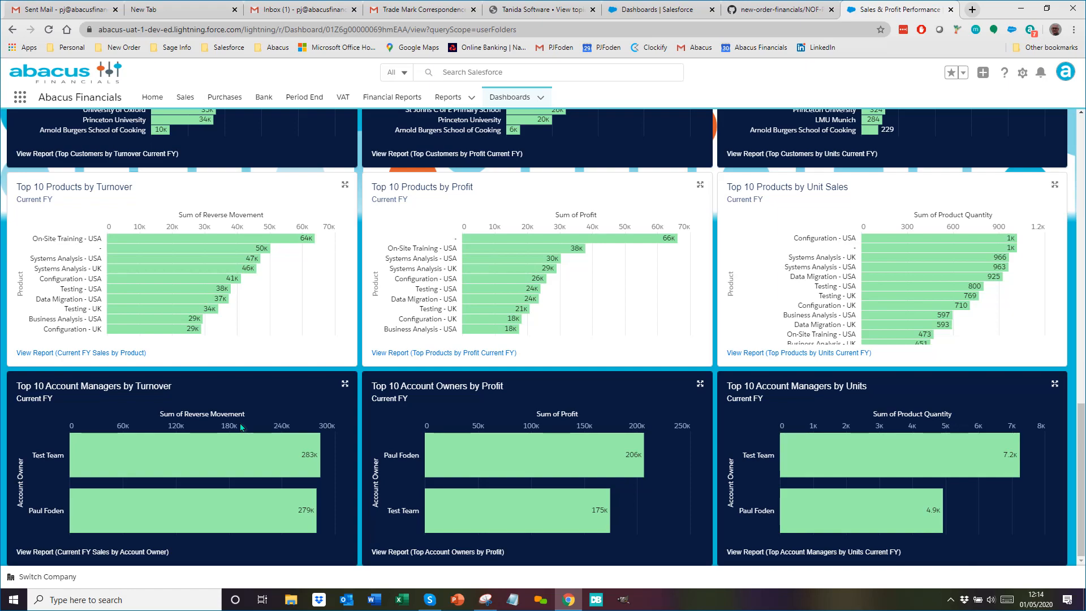
pyautogui.scroll(-3)
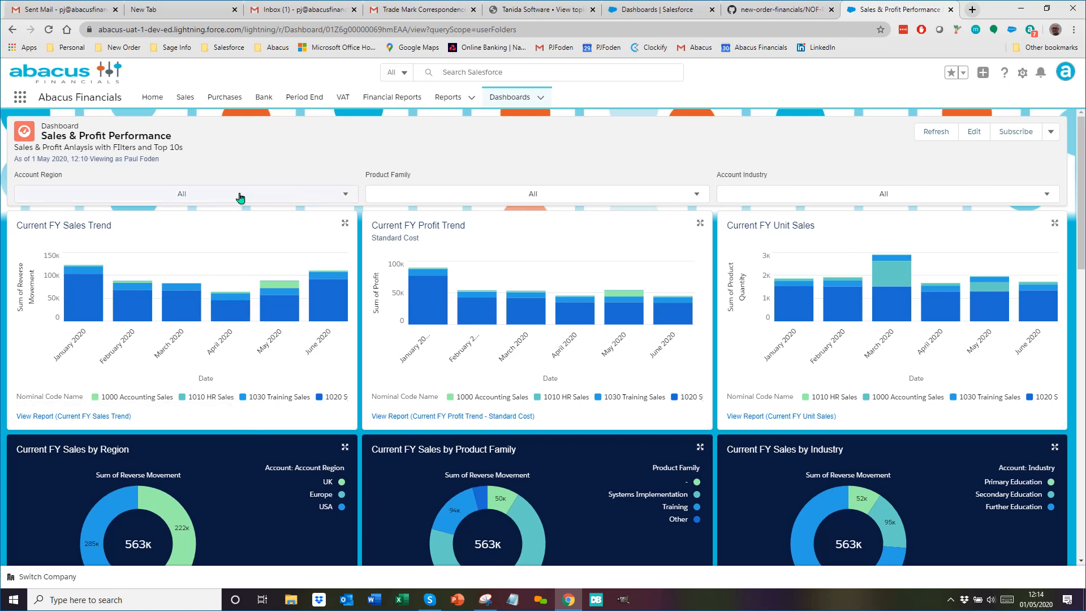
# Set the Account Region filter to USA and Product Family to Systems Implementation.
pyautogui.click(182, 194)
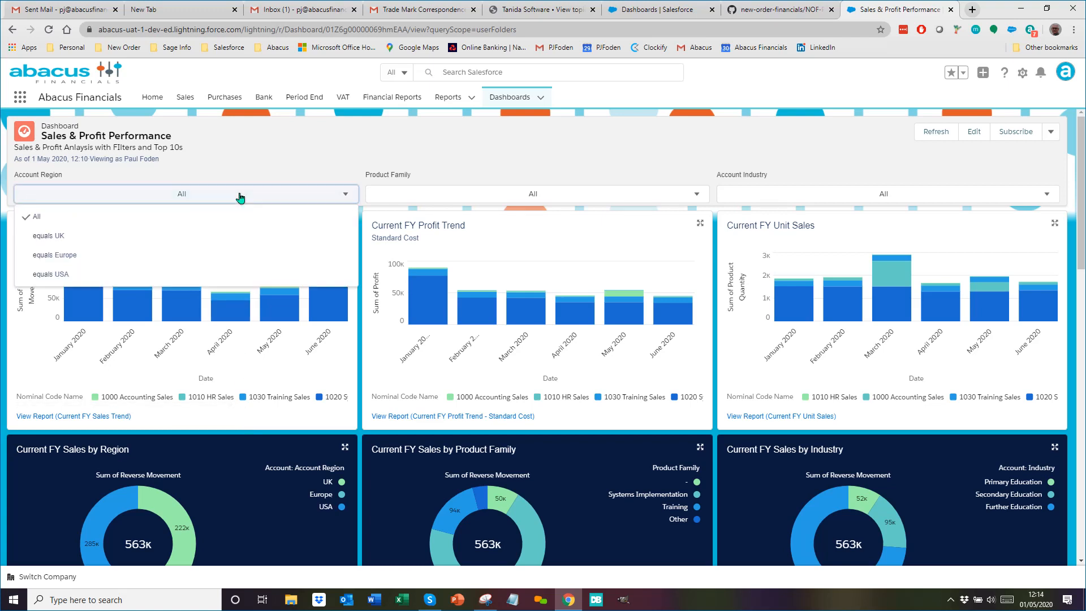
pyautogui.click(51, 274)
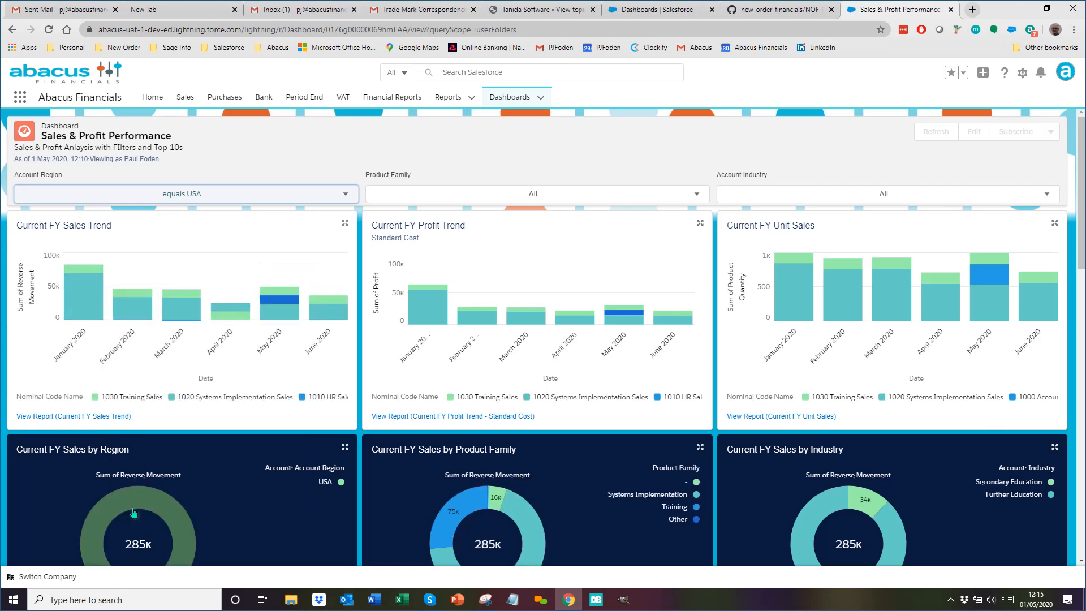
pyautogui.moveTo(555, 301)
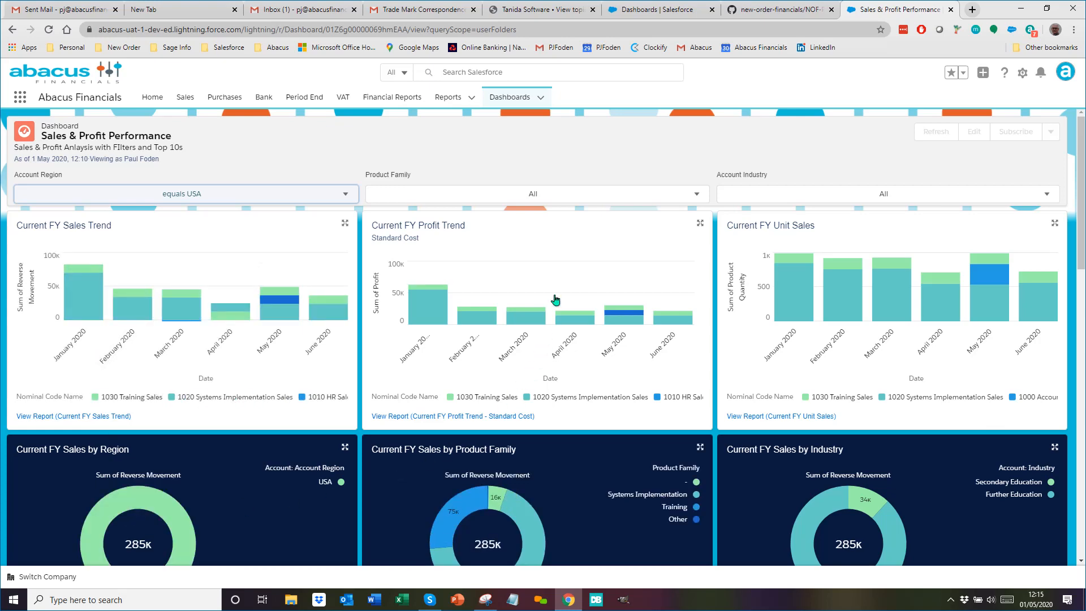
pyautogui.scroll(-3)
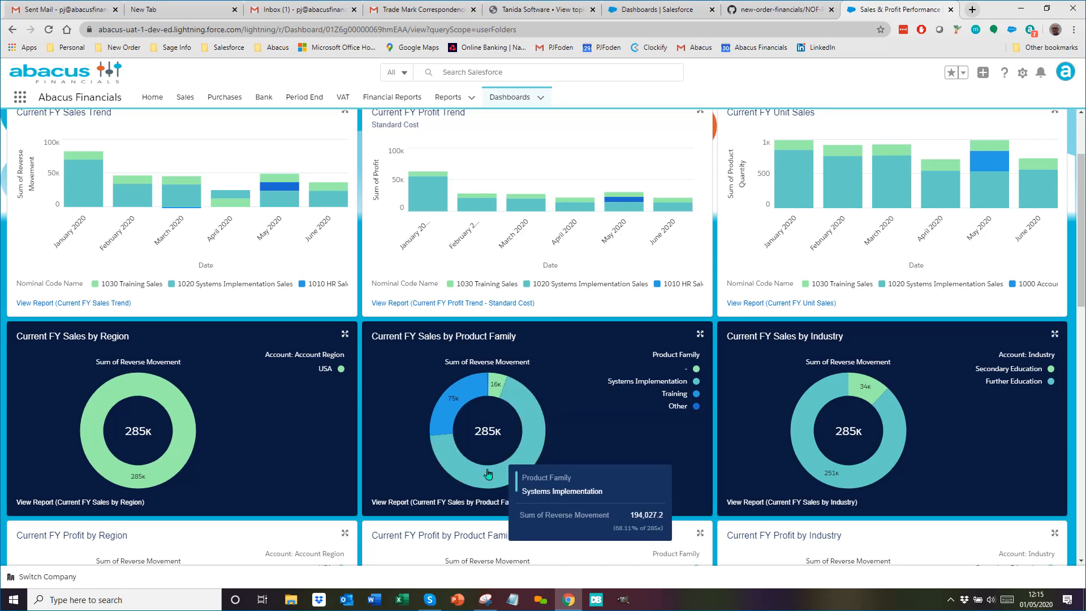
pyautogui.scroll(3)
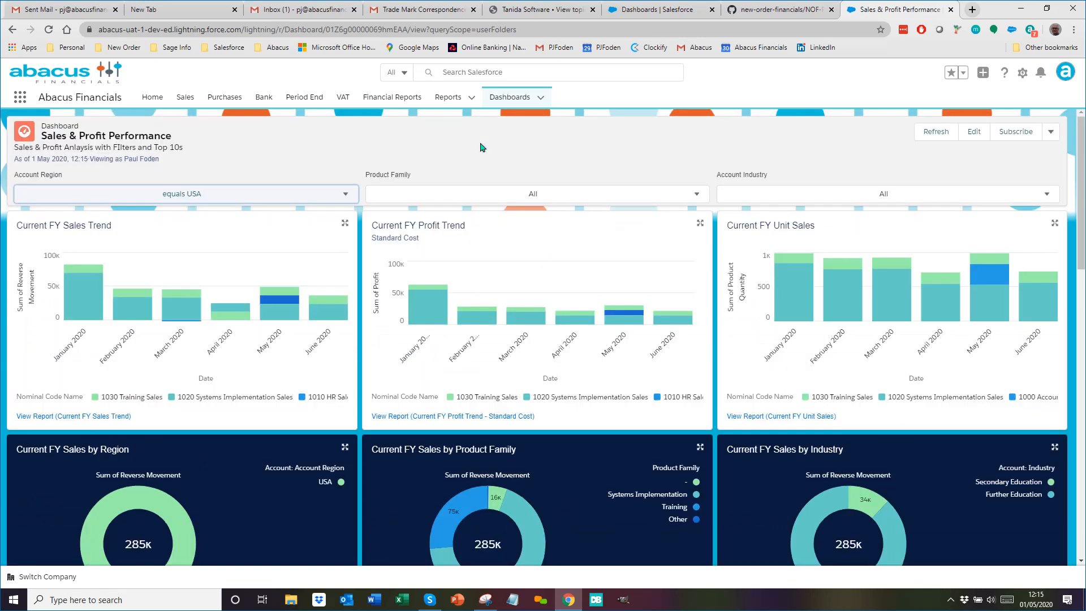
pyautogui.click(533, 194)
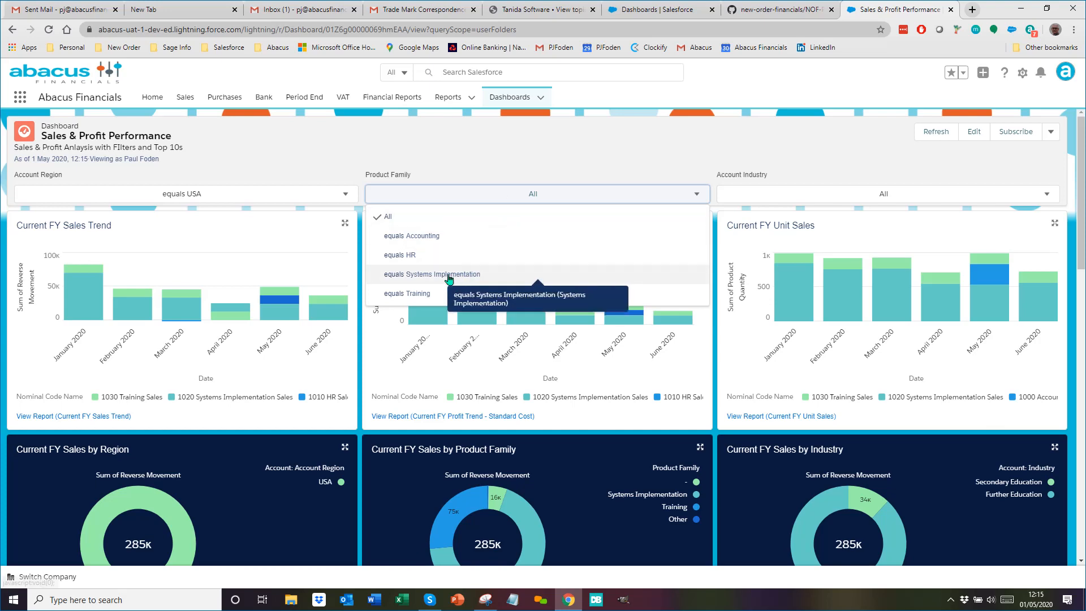
pyautogui.click(432, 273)
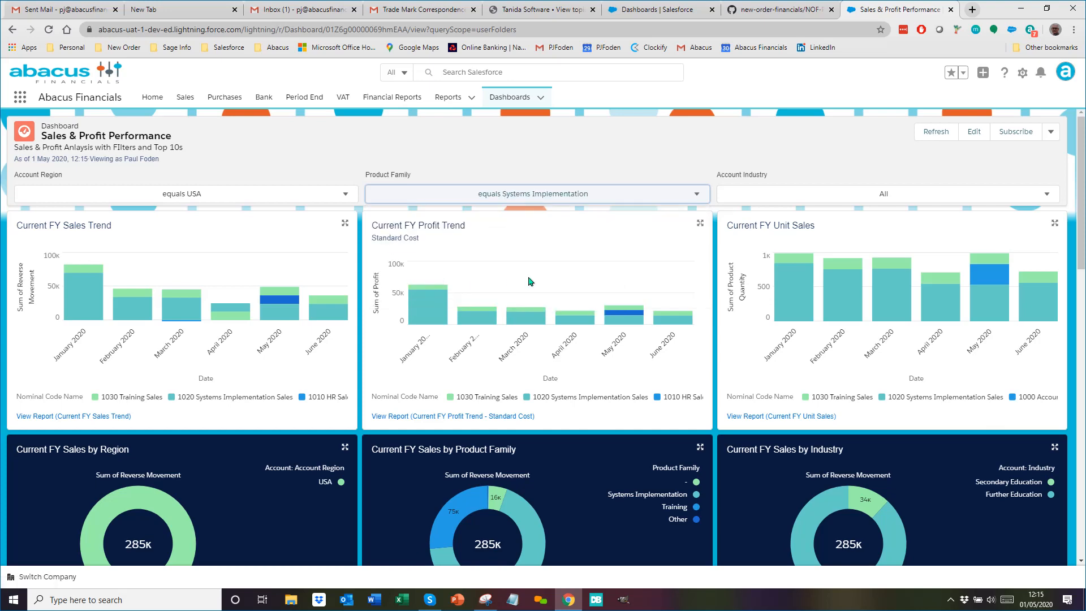
# Scroll down and open the report behind the Top Products by Profit chart.
pyautogui.click(934, 132)
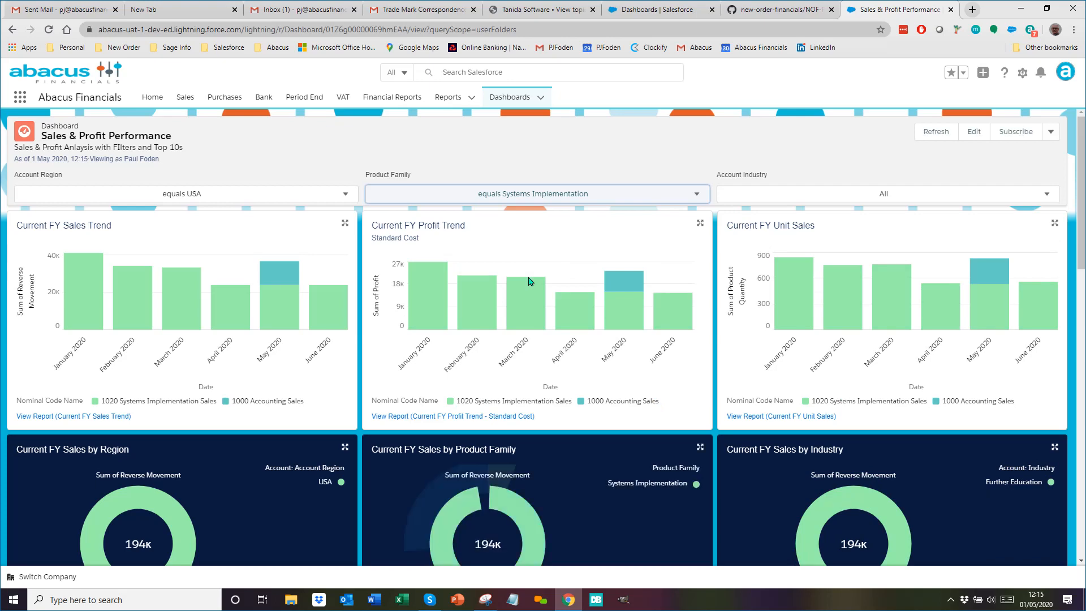
pyautogui.scroll(-3)
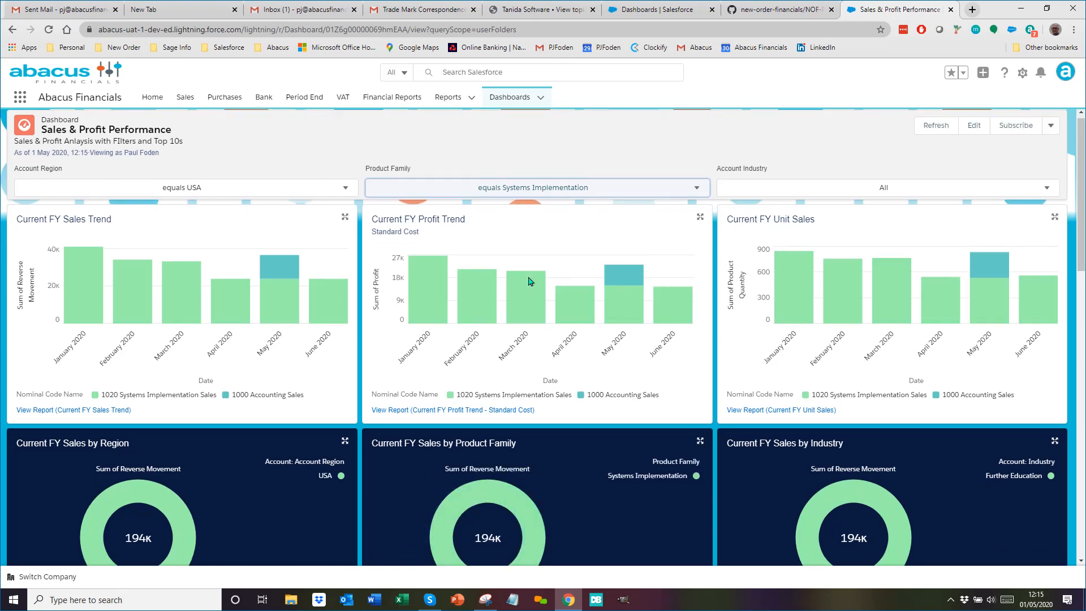
pyautogui.scroll(-3)
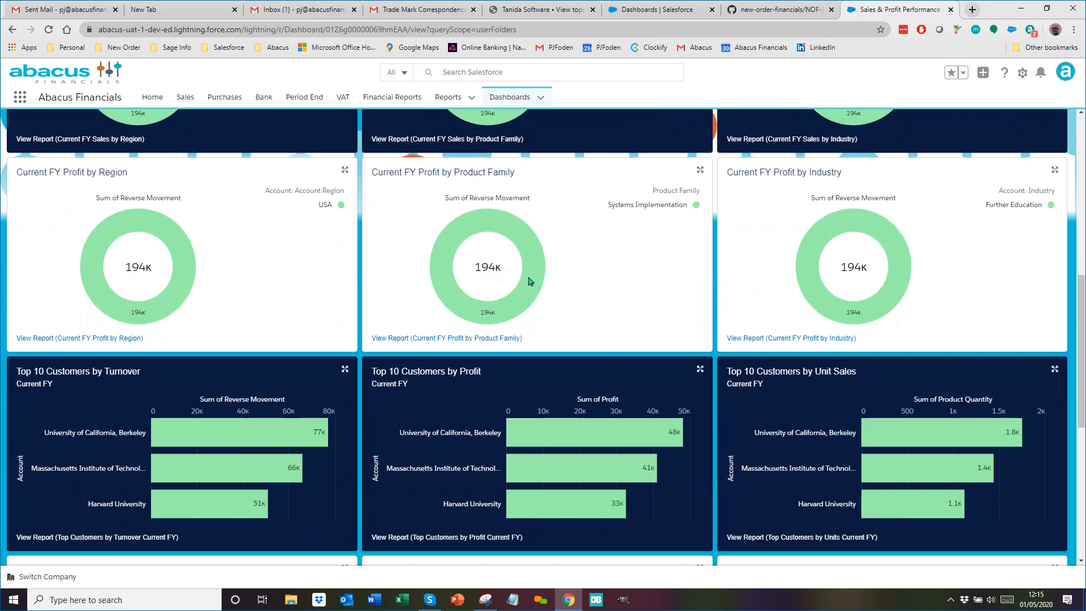
pyautogui.scroll(-3)
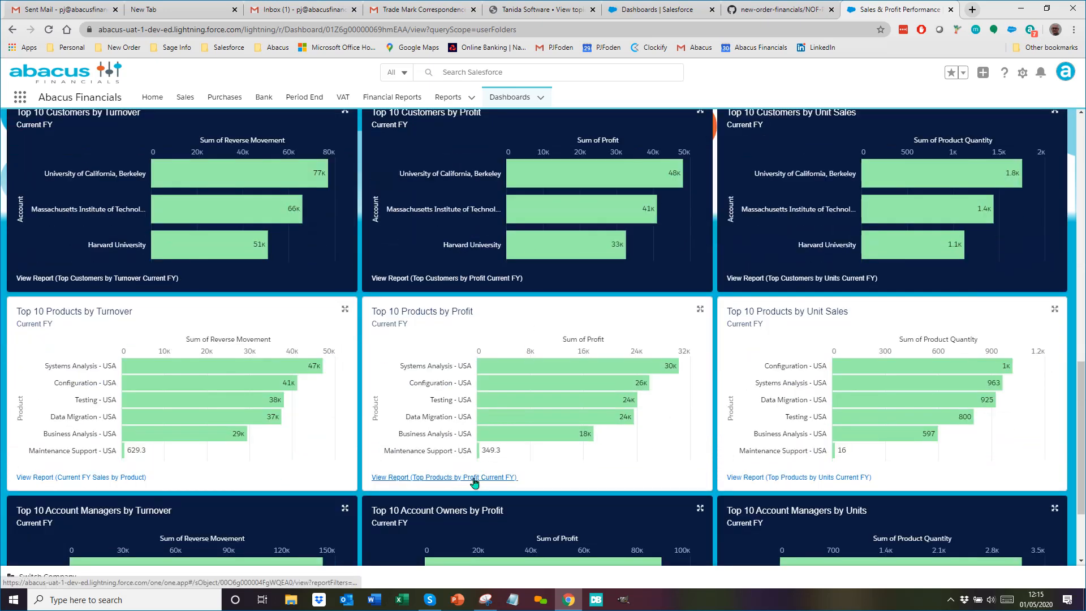
pyautogui.click(444, 476)
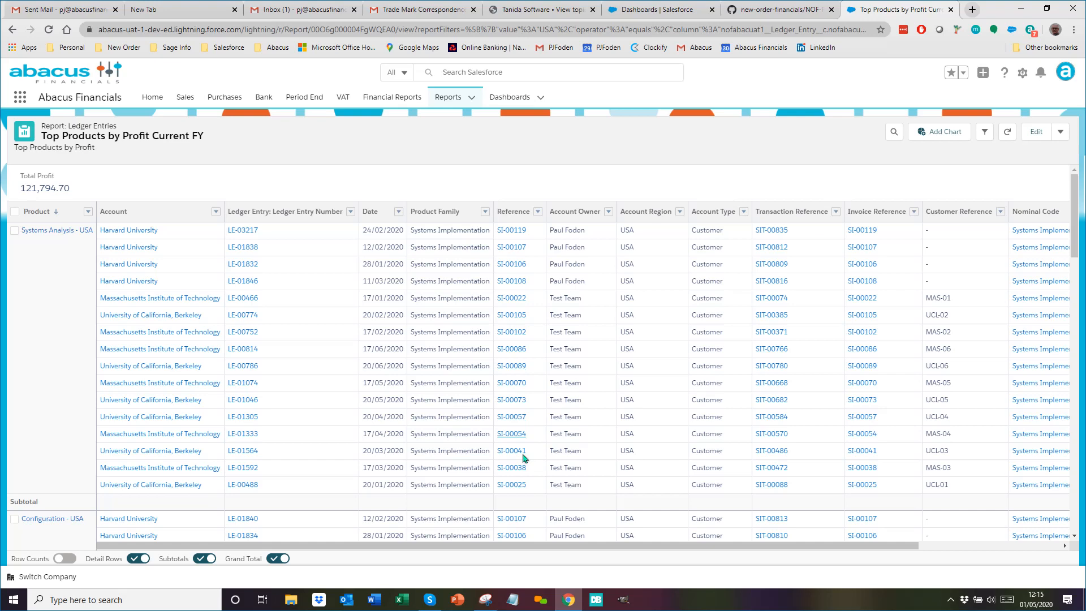
pyautogui.moveTo(512, 451)
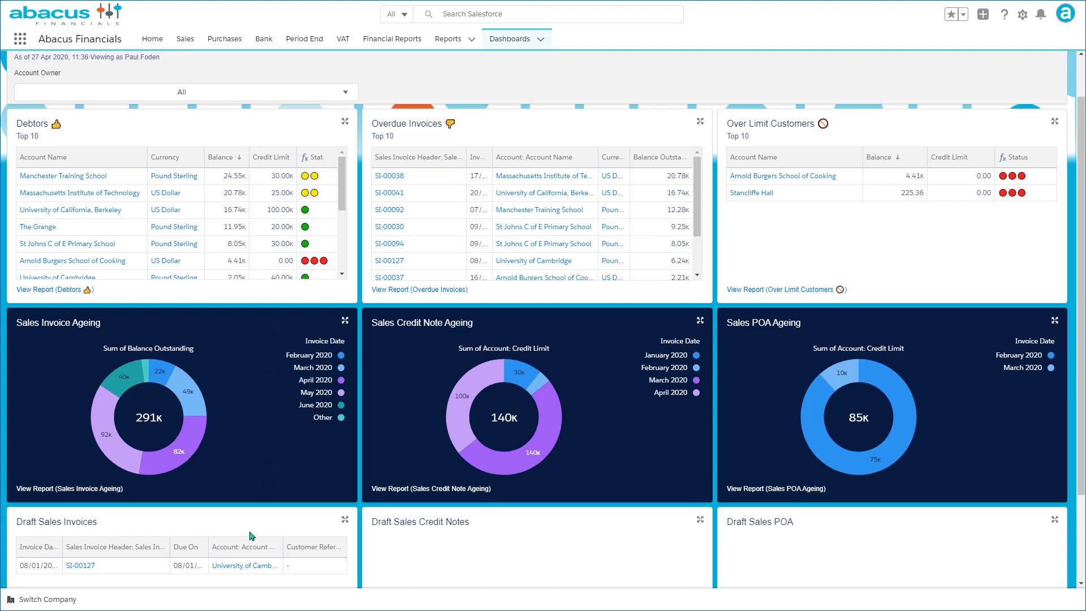
pyautogui.moveTo(407, 540)
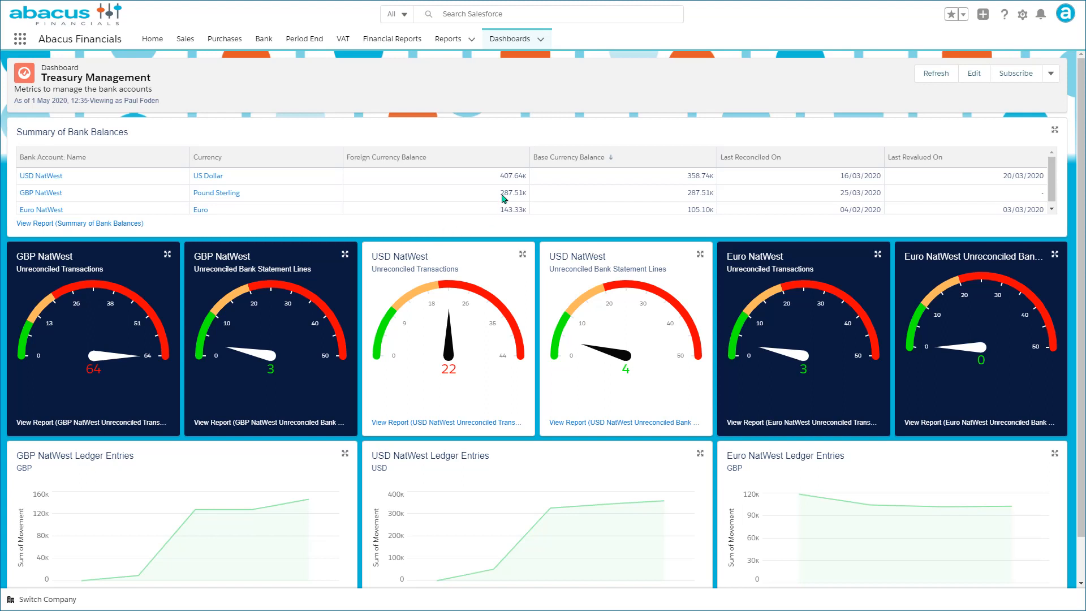
pyautogui.moveTo(686, 173)
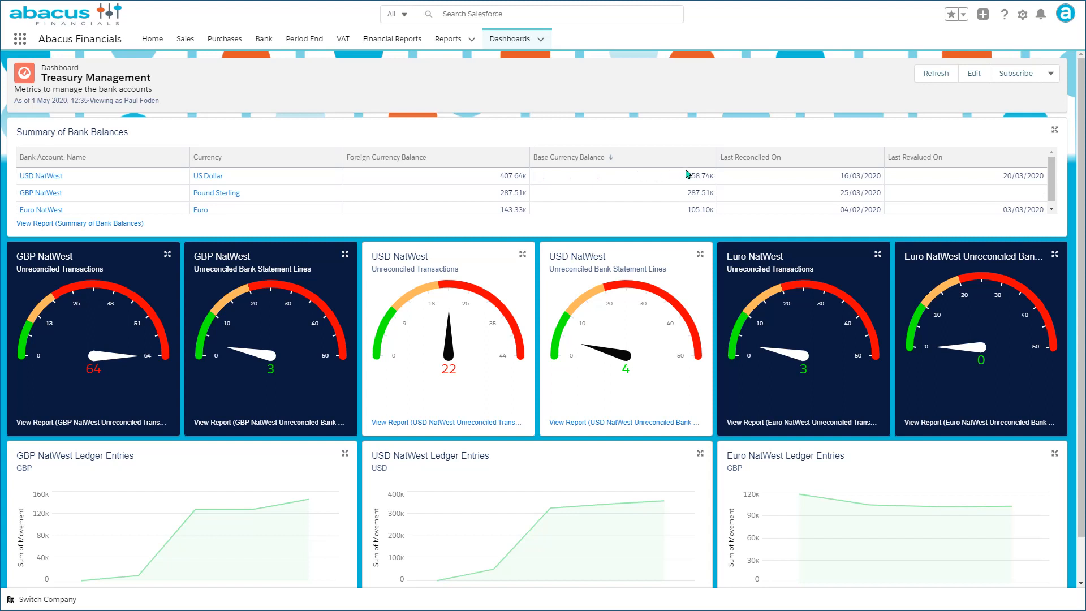
pyautogui.moveTo(916, 202)
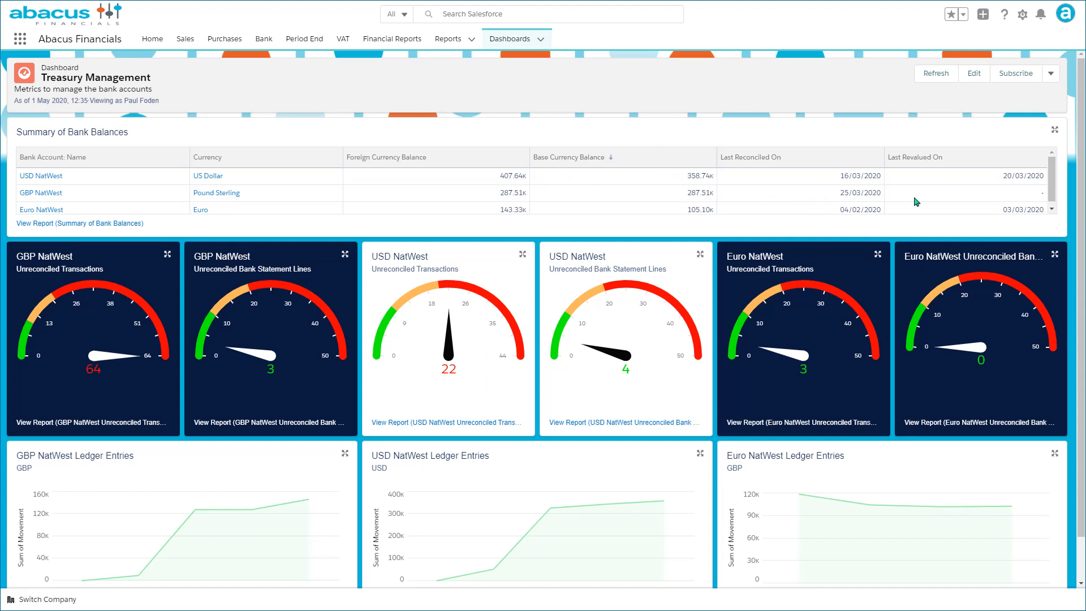